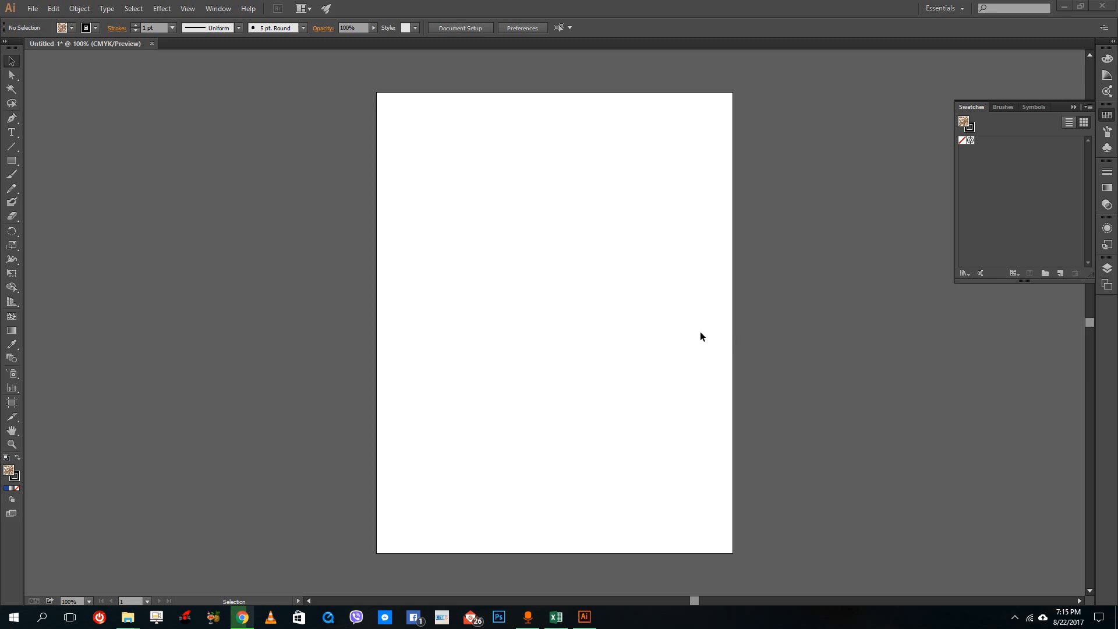
{"action": "mouse_move", "coordinate": [706, 301]}
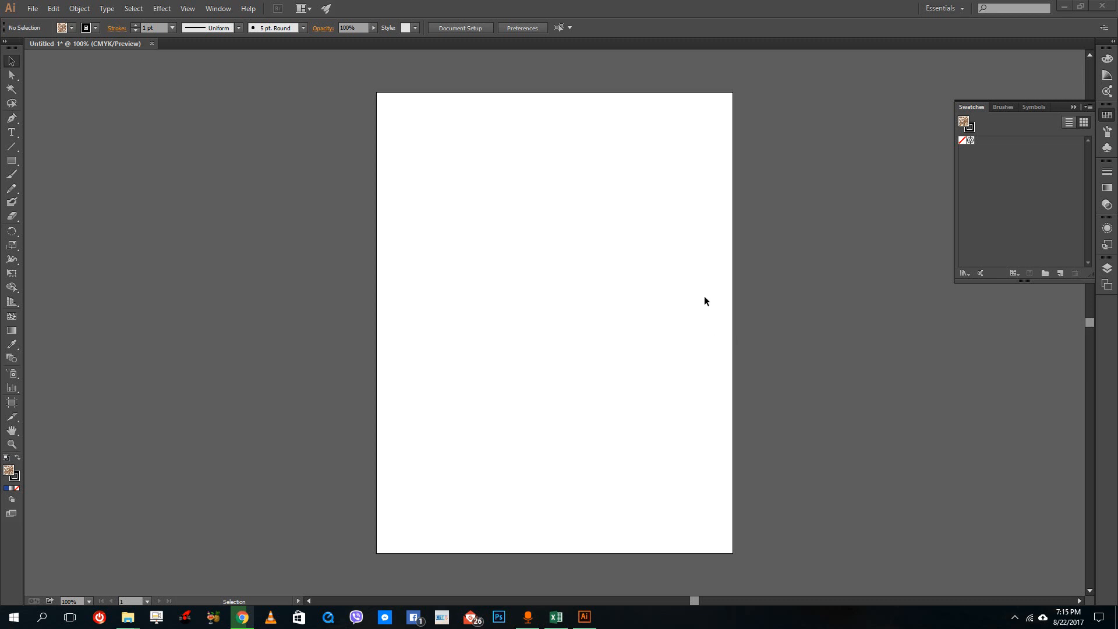
{"action": "mouse_move", "coordinate": [533, 263]}
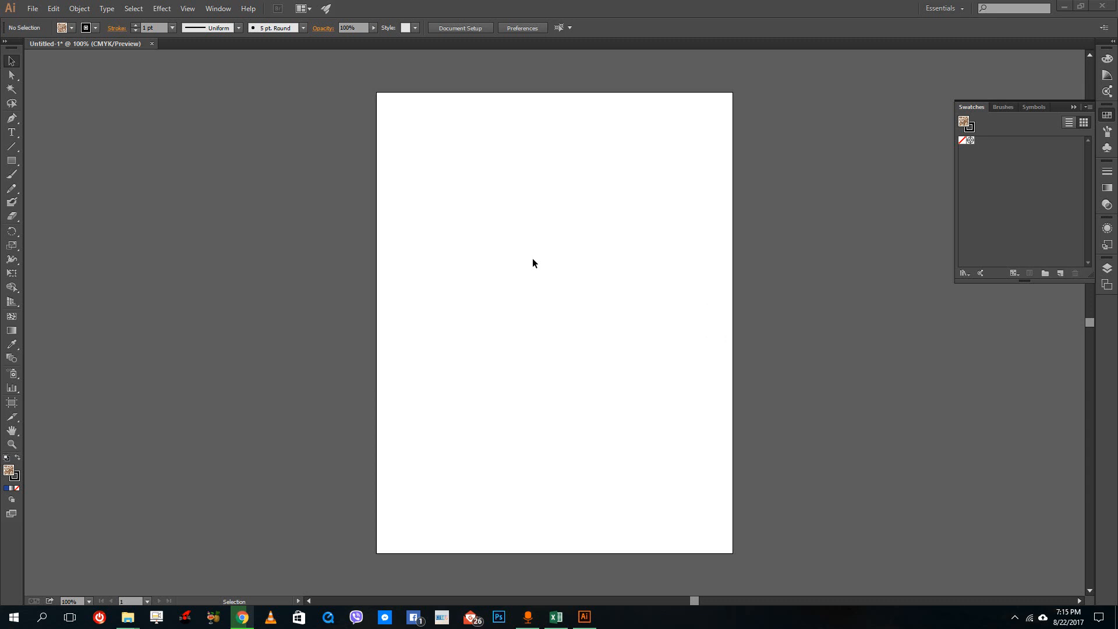
{"action": "mouse_move", "coordinate": [878, 184]}
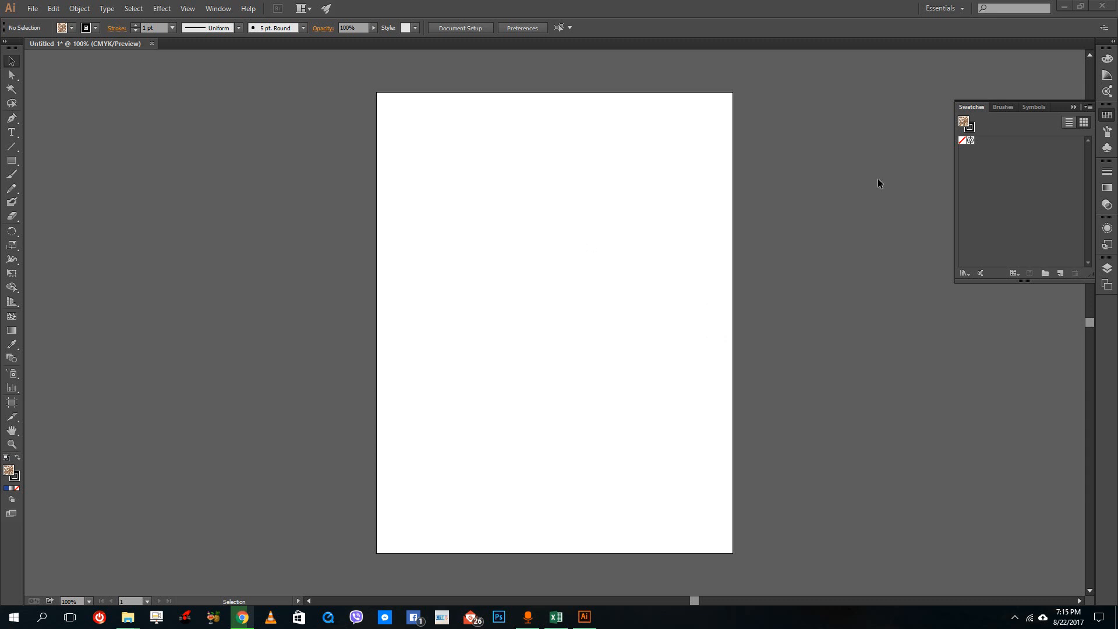
{"action": "mouse_move", "coordinate": [903, 286]}
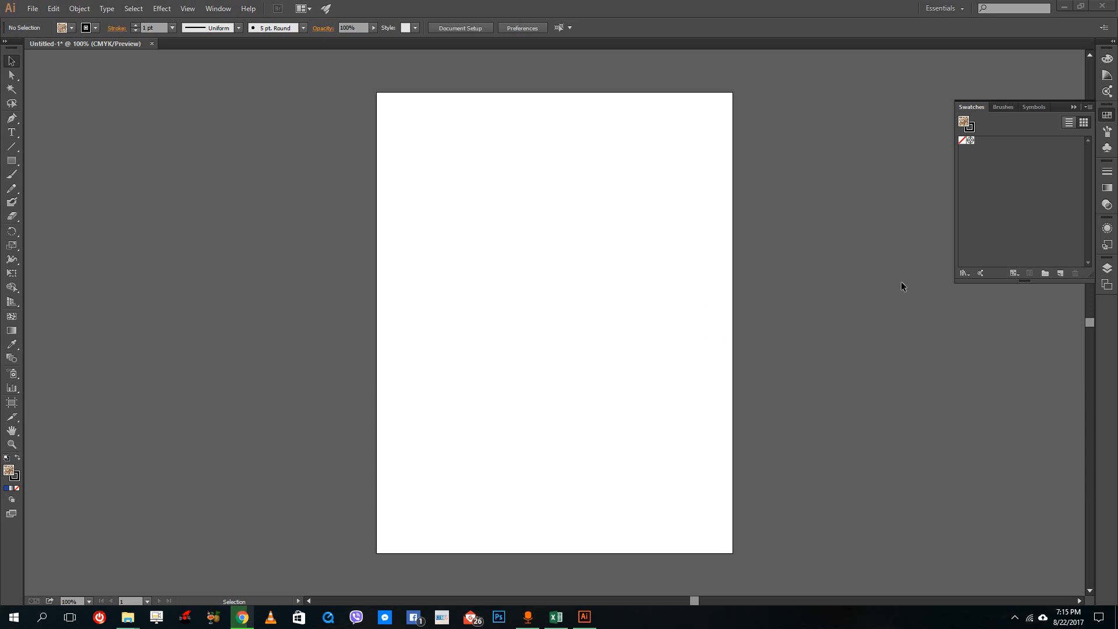
{"action": "mouse_move", "coordinate": [714, 219]}
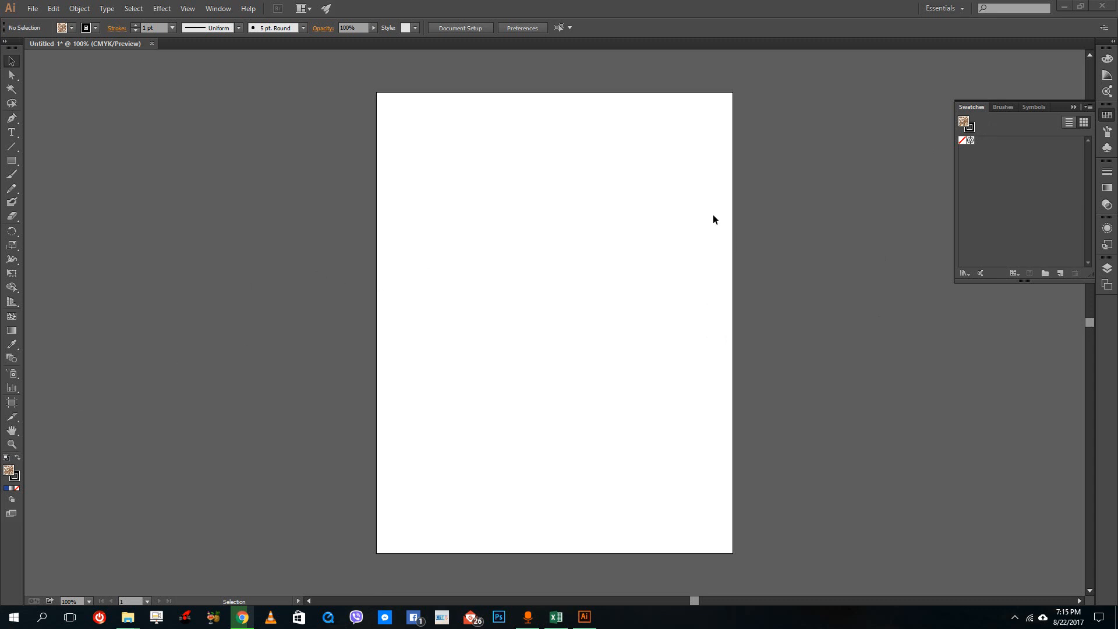
{"action": "mouse_move", "coordinate": [626, 268]}
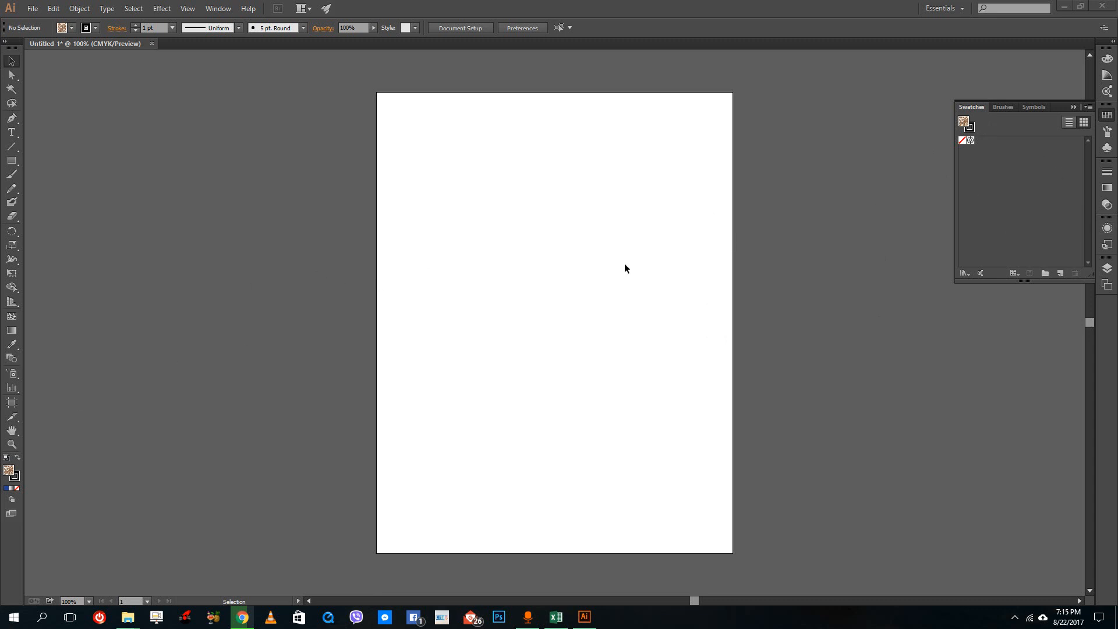
{"action": "mouse_move", "coordinate": [1010, 182]}
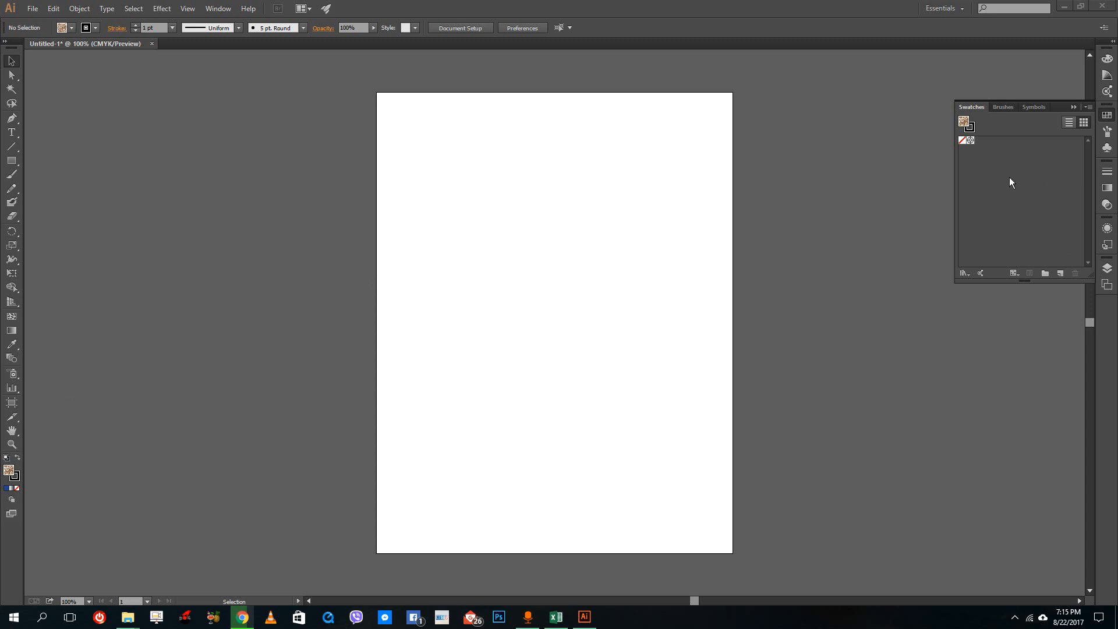
{"action": "mouse_move", "coordinate": [196, 150]}
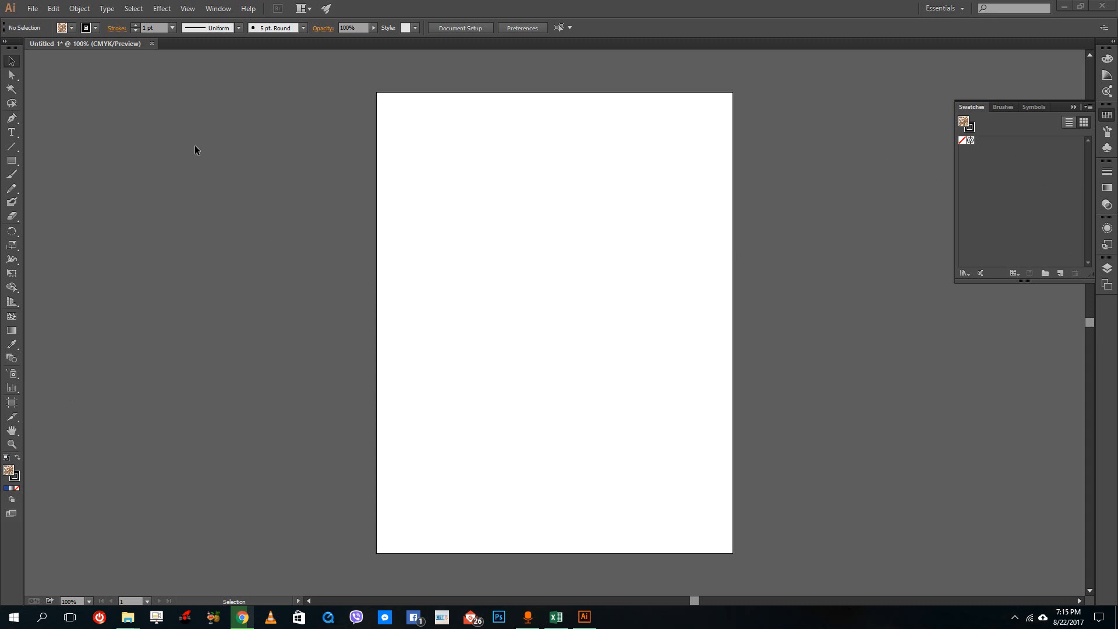
Draw the brown swirl-patterned rectangle and drag it into the page's upper half.
{"action": "left_click", "coordinate": [12, 161]}
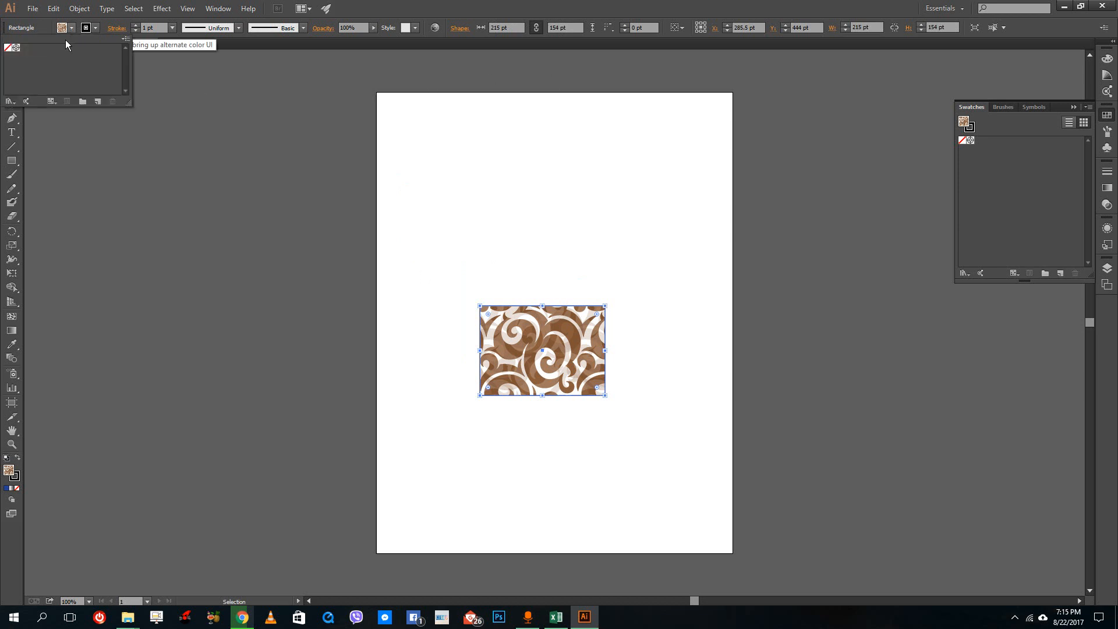
{"action": "mouse_move", "coordinate": [211, 100]}
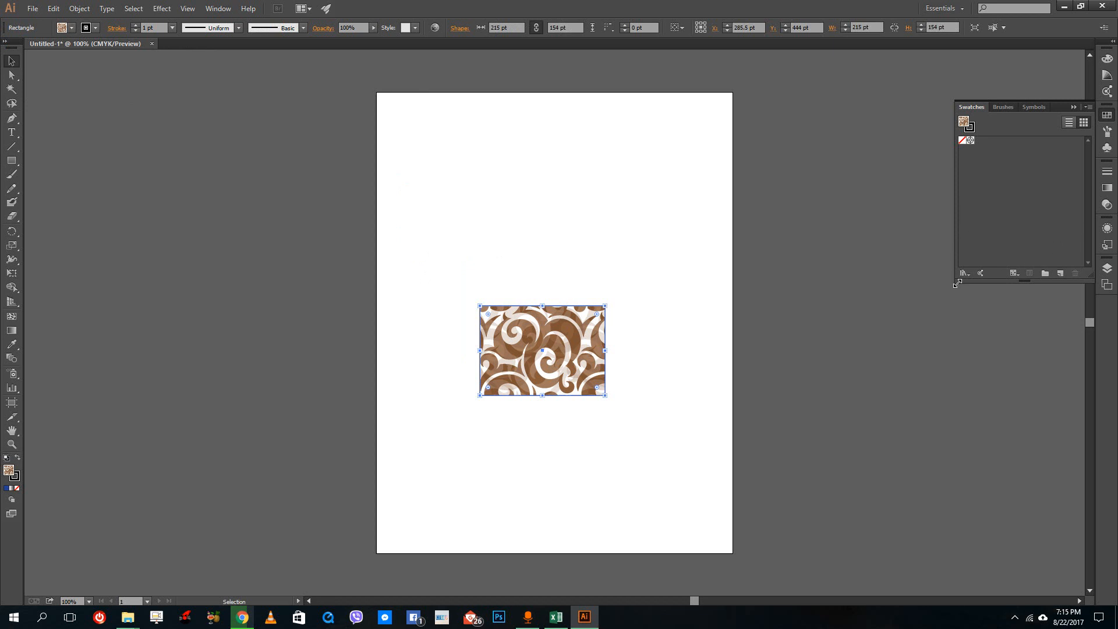
{"action": "left_click_drag", "start_coordinate": [542, 349], "coordinate": [527, 260]}
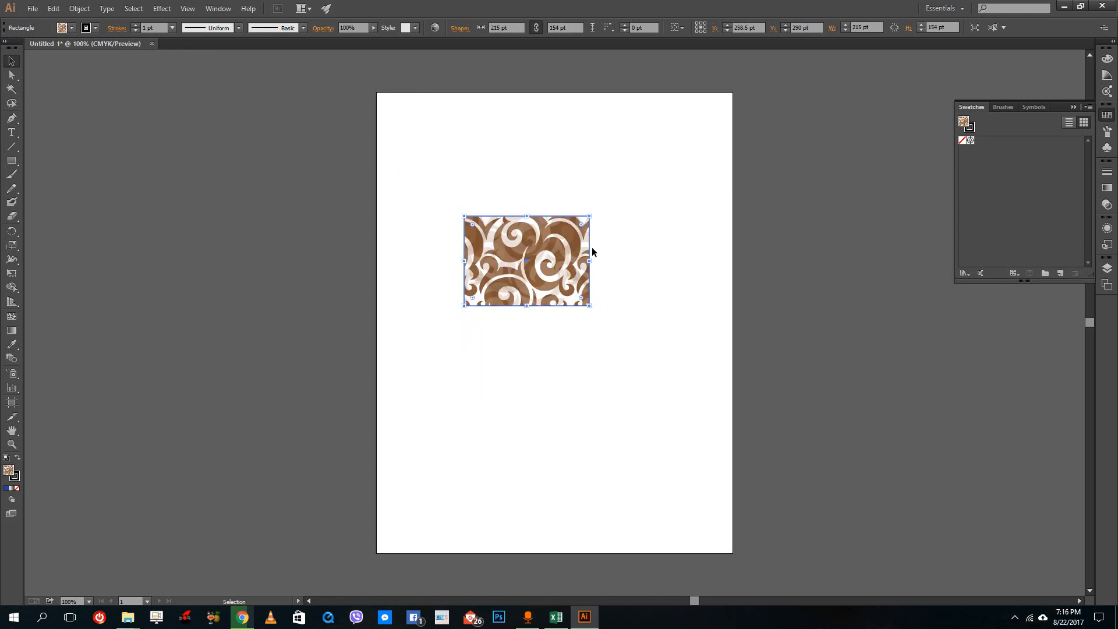
{"action": "mouse_move", "coordinate": [1013, 272]}
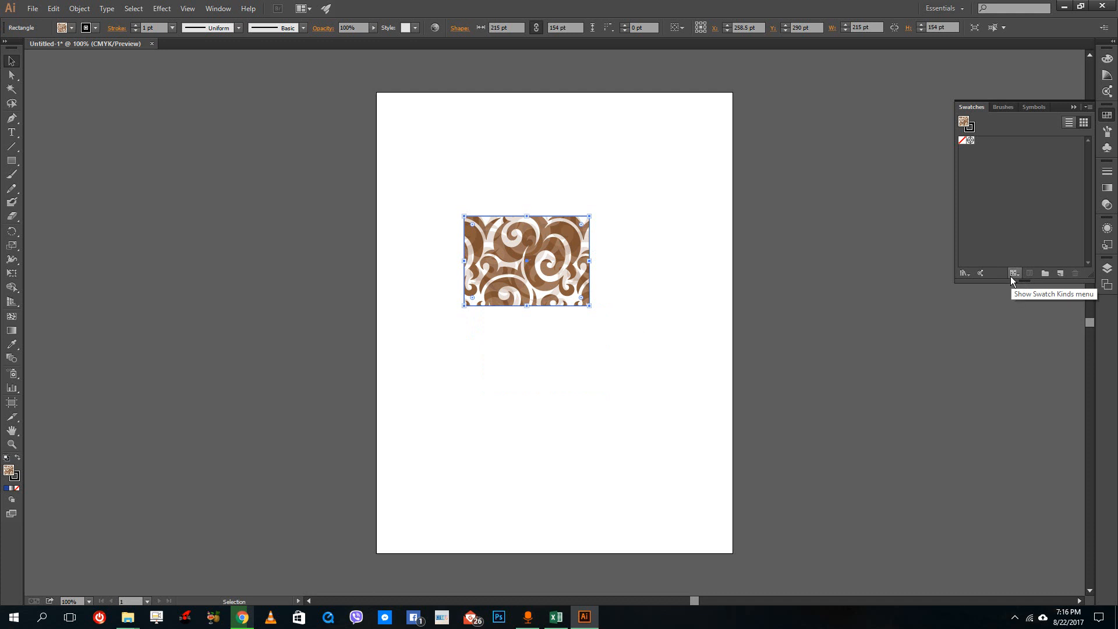
{"action": "mouse_move", "coordinate": [964, 273]}
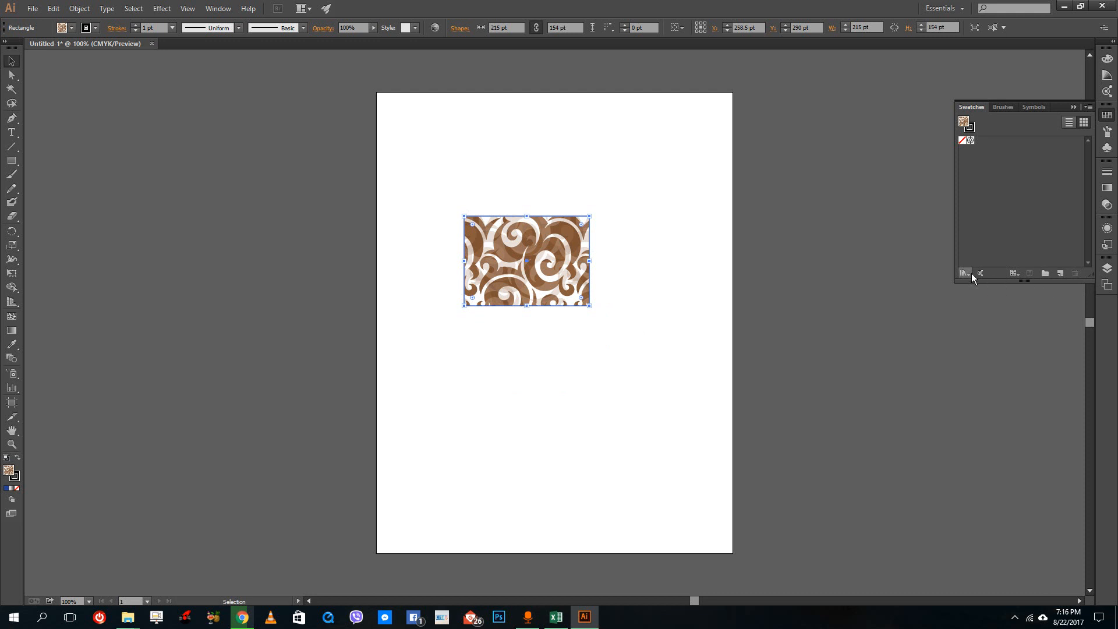
{"action": "mouse_move", "coordinate": [964, 270]}
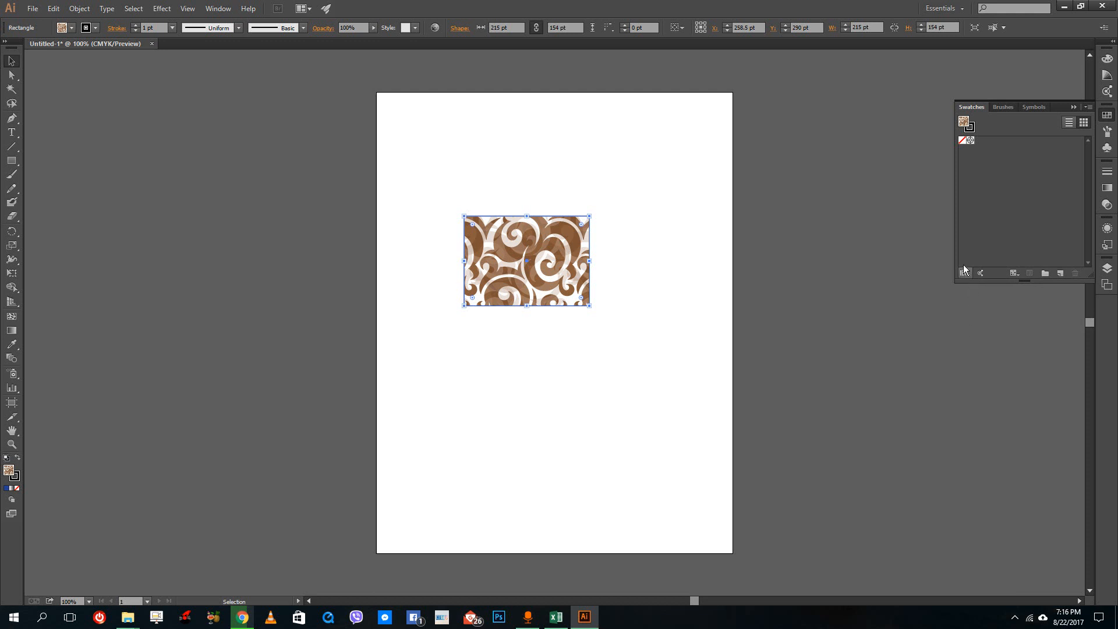
{"action": "mouse_move", "coordinate": [963, 273]}
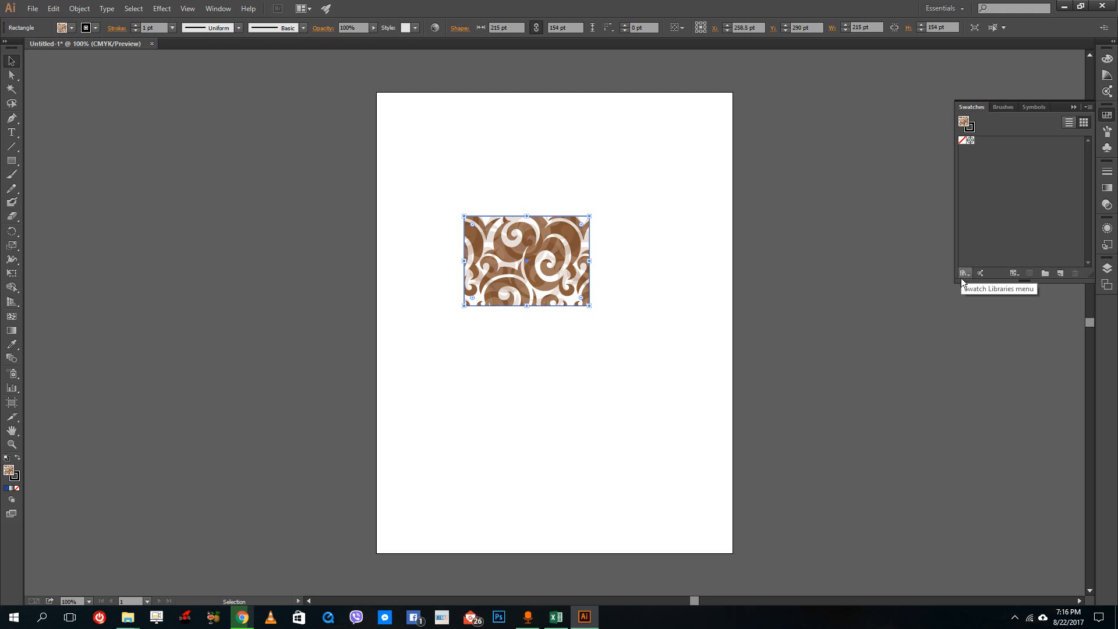
{"action": "left_click", "coordinate": [1094, 106]}
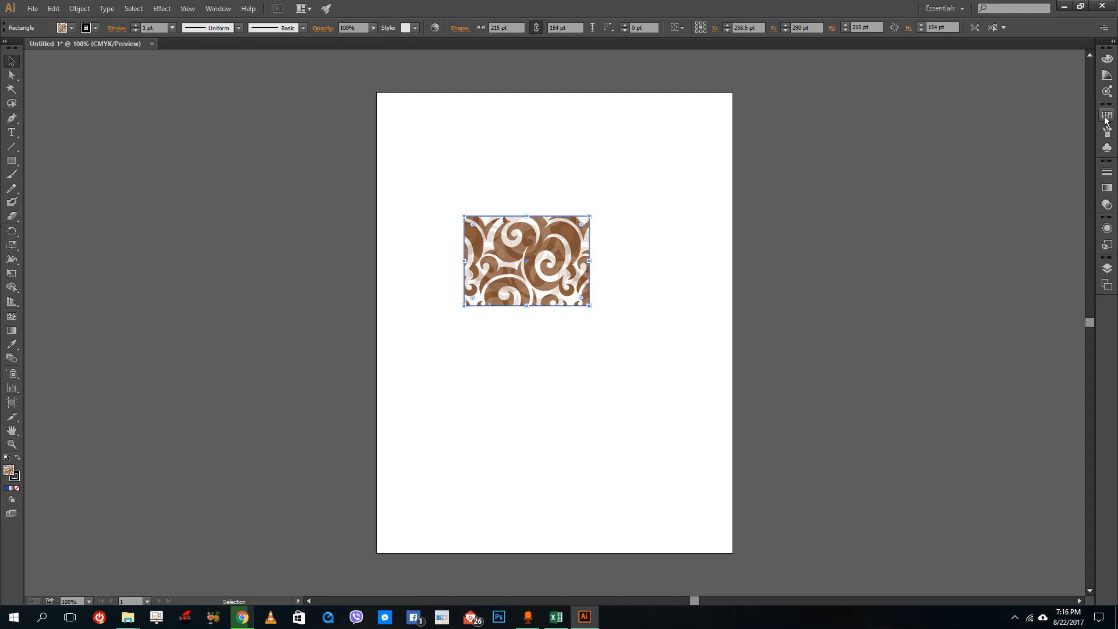
{"action": "left_click", "coordinate": [219, 7]}
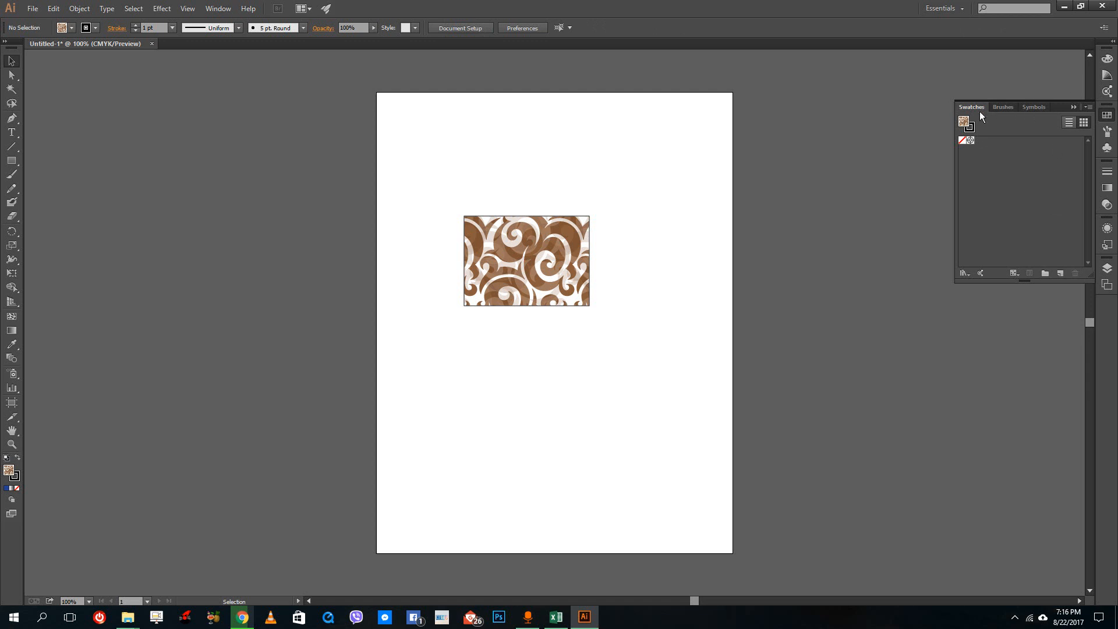
{"action": "mouse_move", "coordinate": [964, 273]}
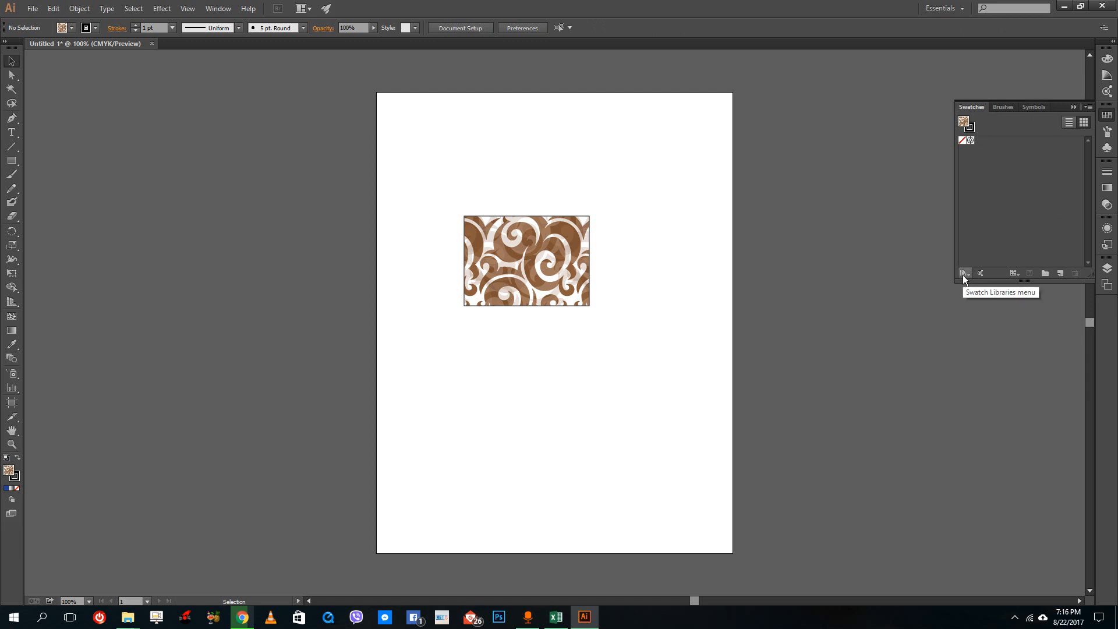
{"action": "mouse_move", "coordinate": [965, 277]}
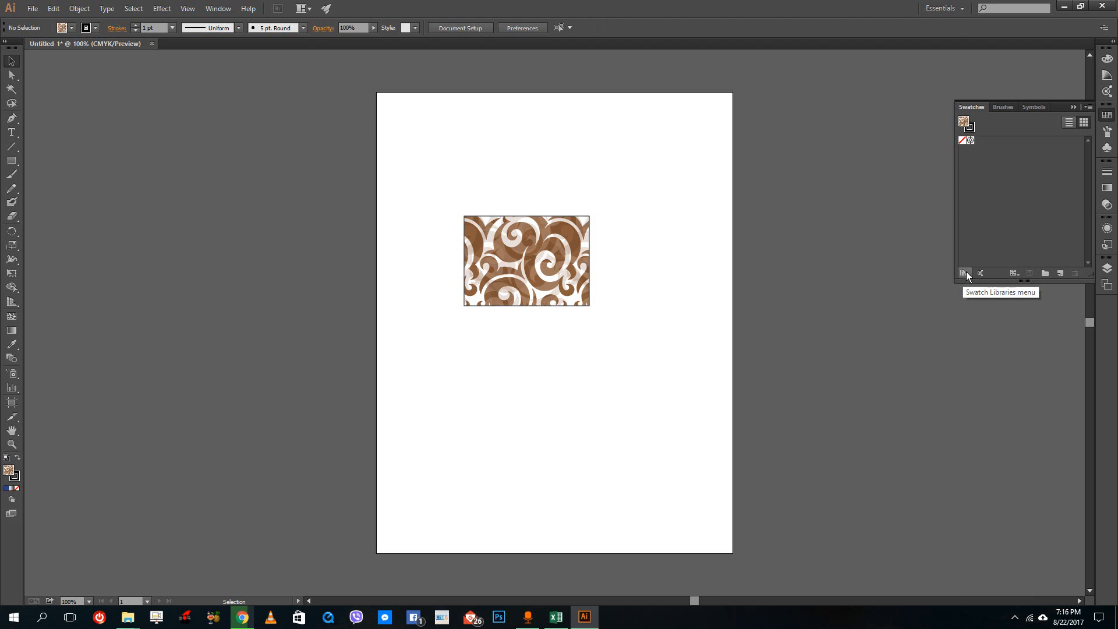
Load the Foods > Fruit swatch library to give the rectangle a crimson fill.
{"action": "left_click", "coordinate": [965, 273]}
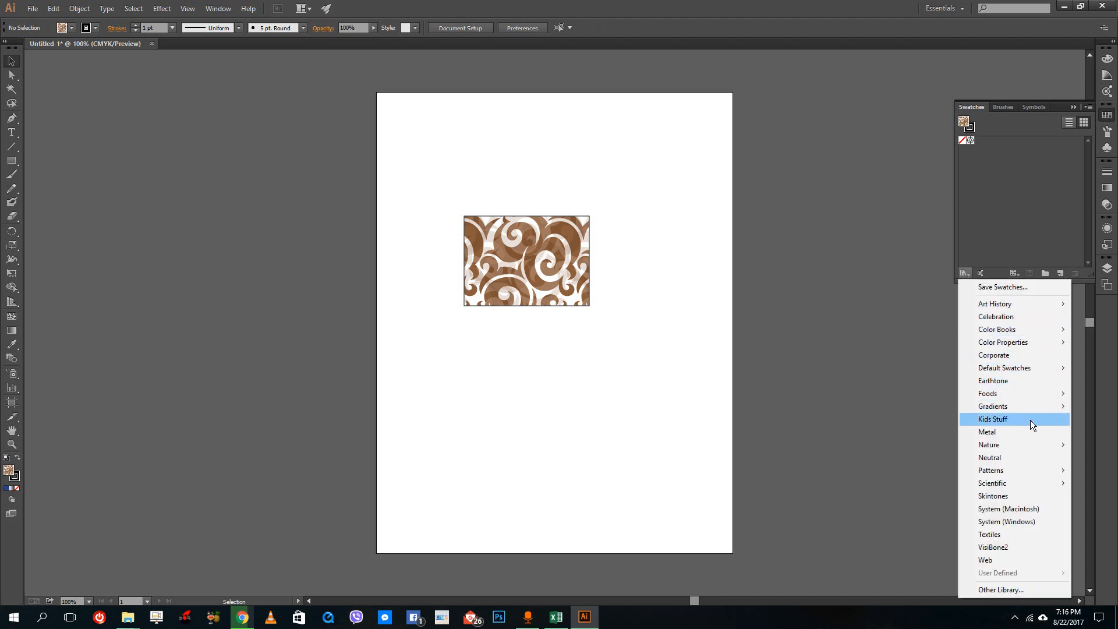
{"action": "mouse_move", "coordinate": [992, 407]}
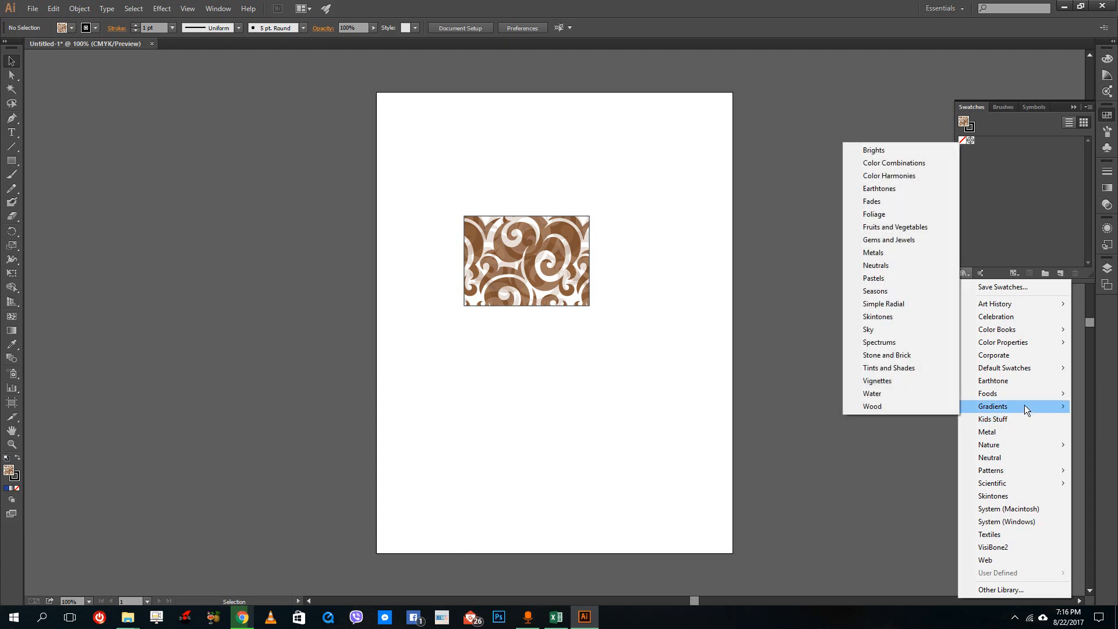
{"action": "mouse_move", "coordinate": [987, 393]}
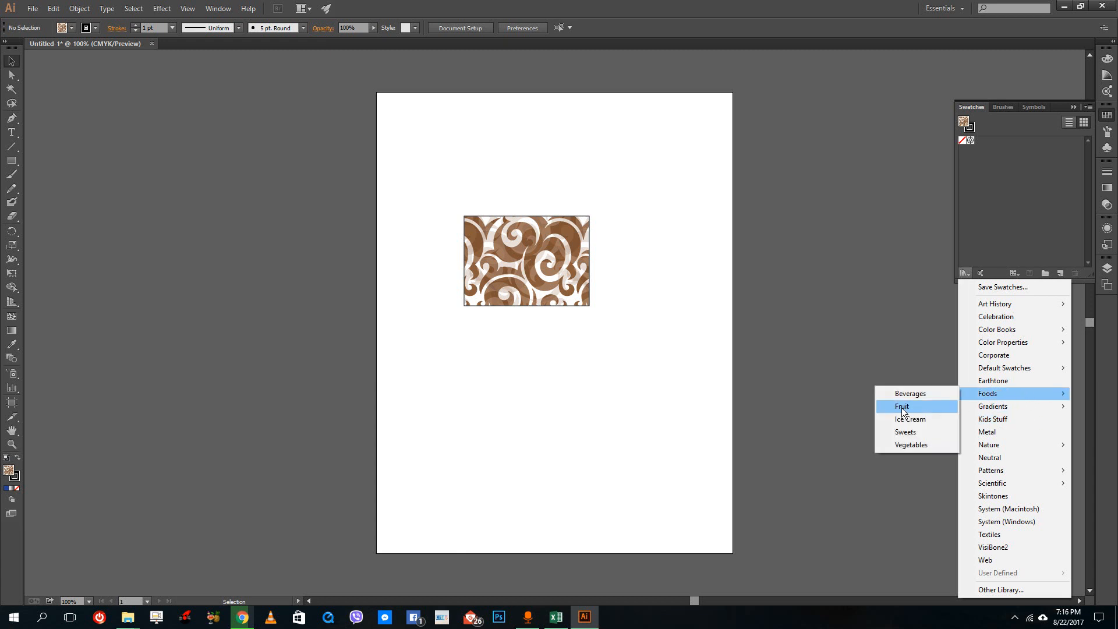
{"action": "left_click", "coordinate": [901, 406]}
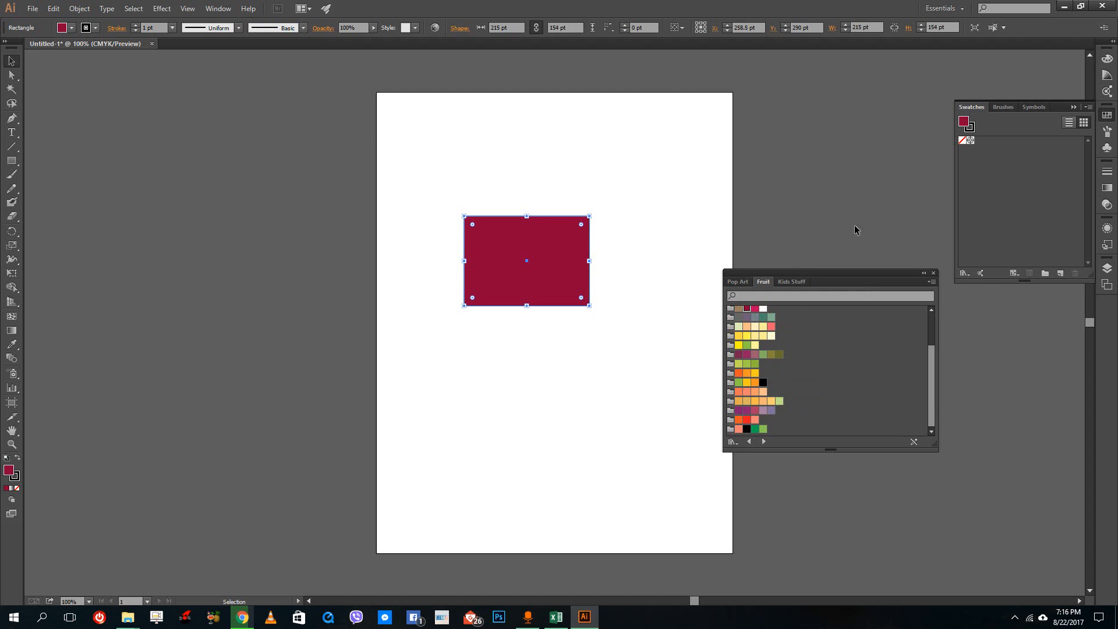
Fill the rectangle orange from the Nature > Flowers library, then close that library panel.
{"action": "left_click", "coordinate": [963, 273]}
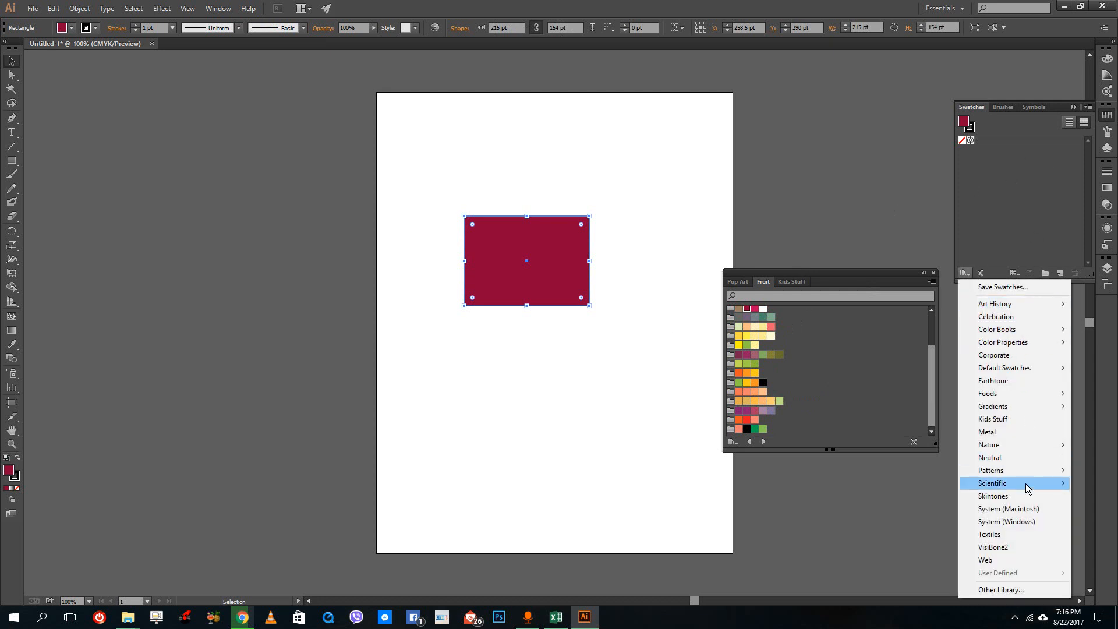
{"action": "mouse_move", "coordinate": [989, 445]}
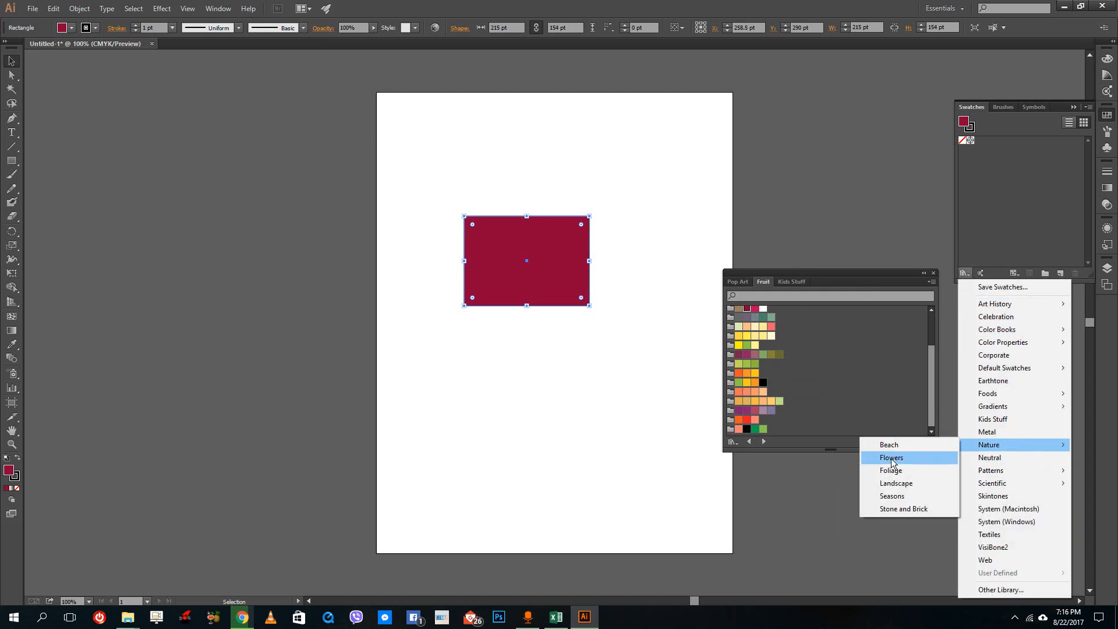
{"action": "left_click", "coordinate": [890, 457]}
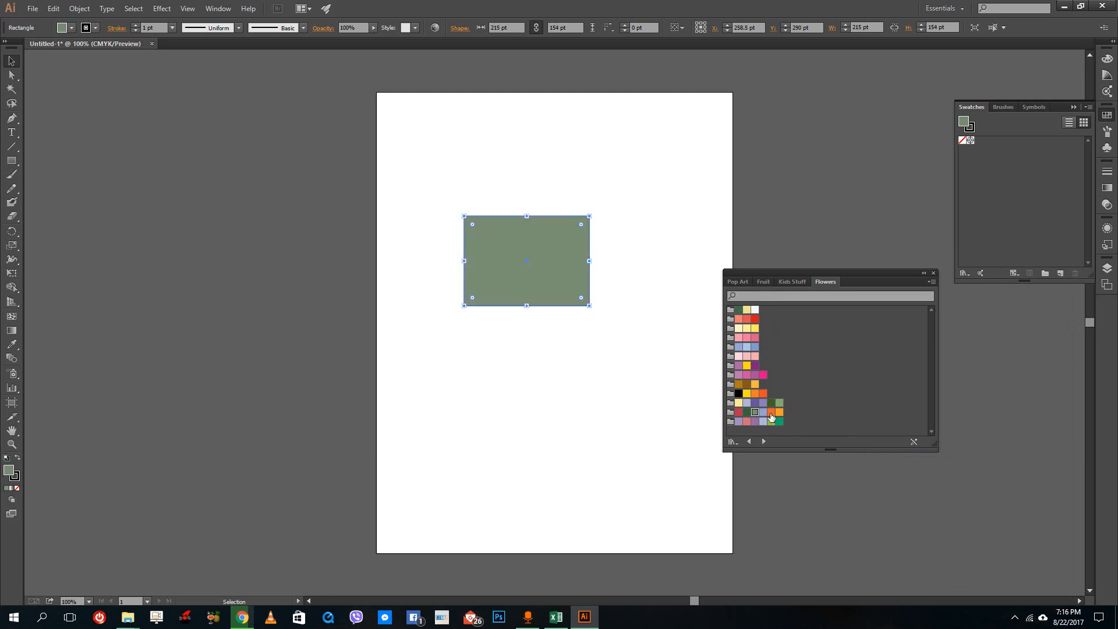
{"action": "left_click", "coordinate": [779, 412]}
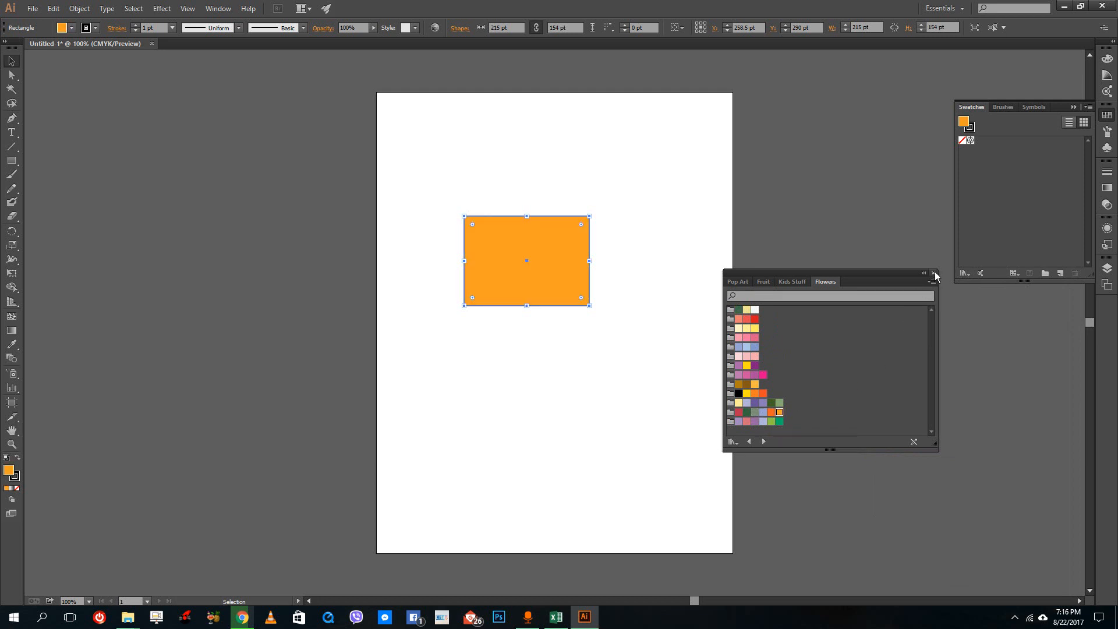
{"action": "left_click", "coordinate": [933, 274]}
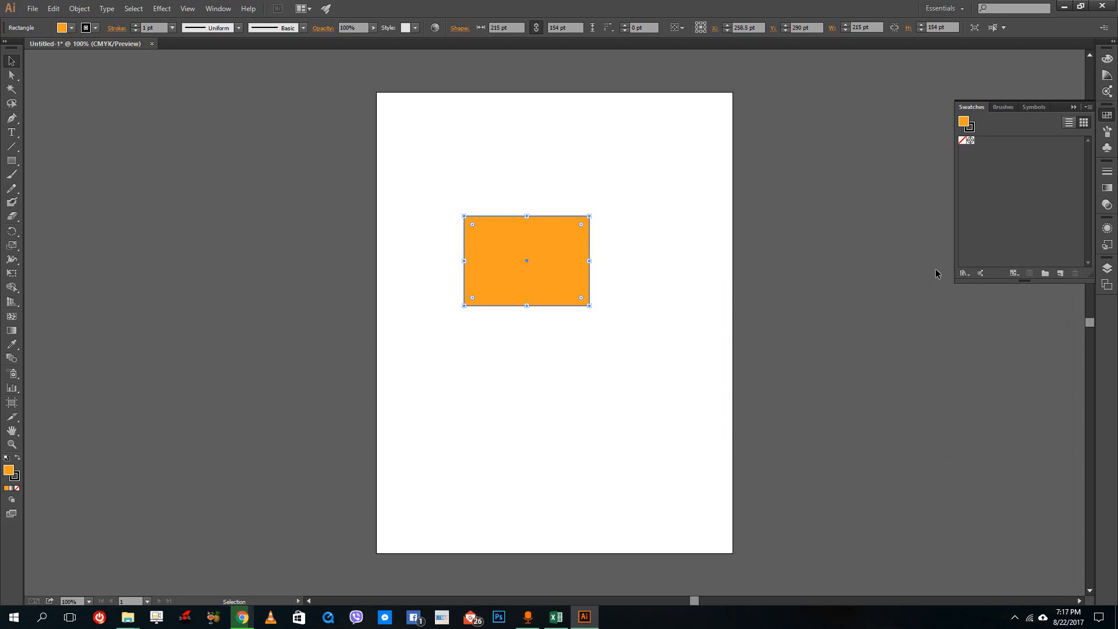
{"action": "mouse_move", "coordinate": [997, 175]}
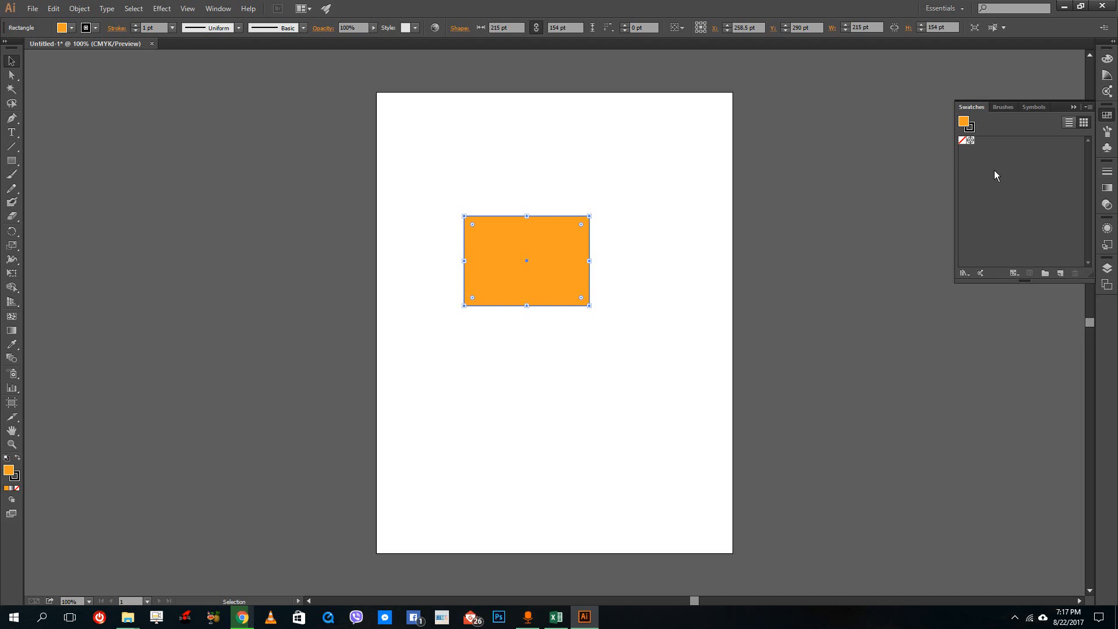
{"action": "mouse_move", "coordinate": [1011, 214]}
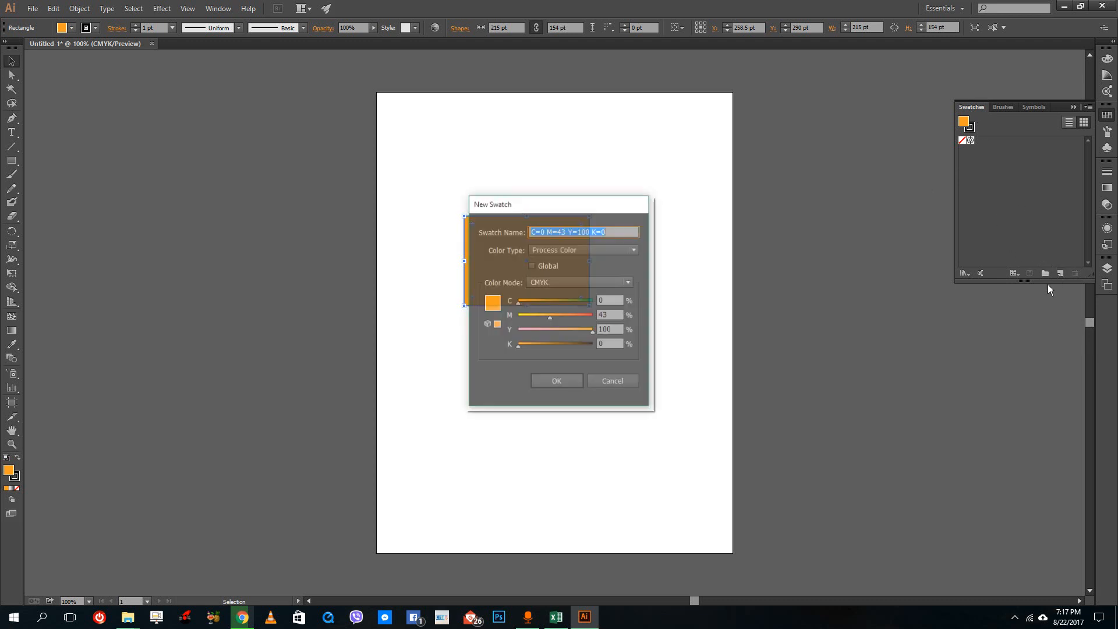
Dismiss the new-swatch dialog for the orange fill.
{"action": "left_click", "coordinate": [556, 380]}
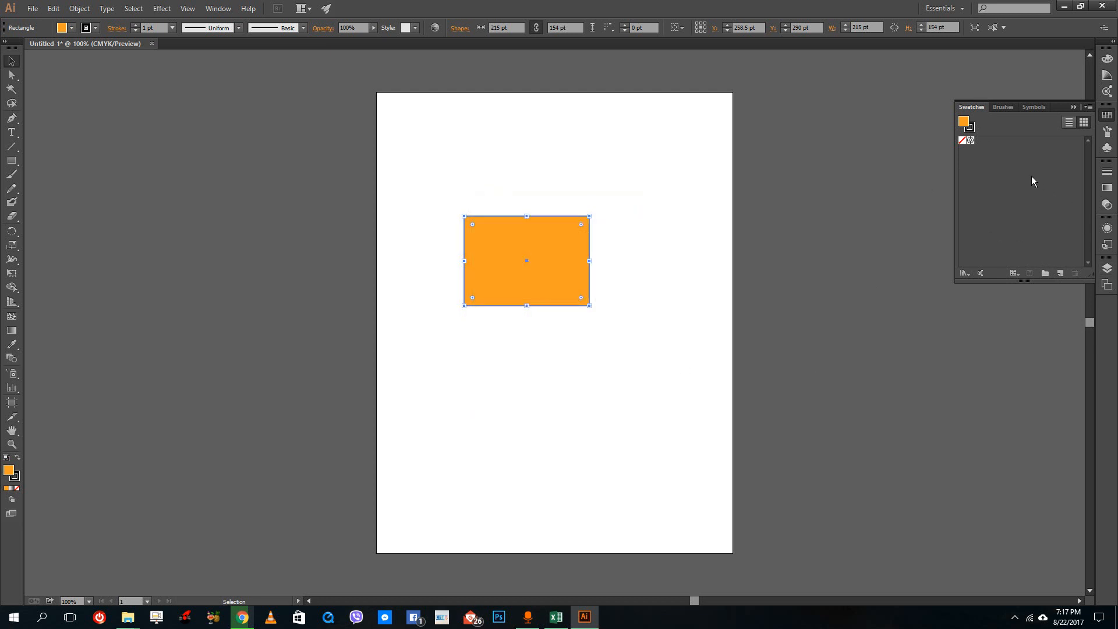
{"action": "mouse_move", "coordinate": [981, 143]}
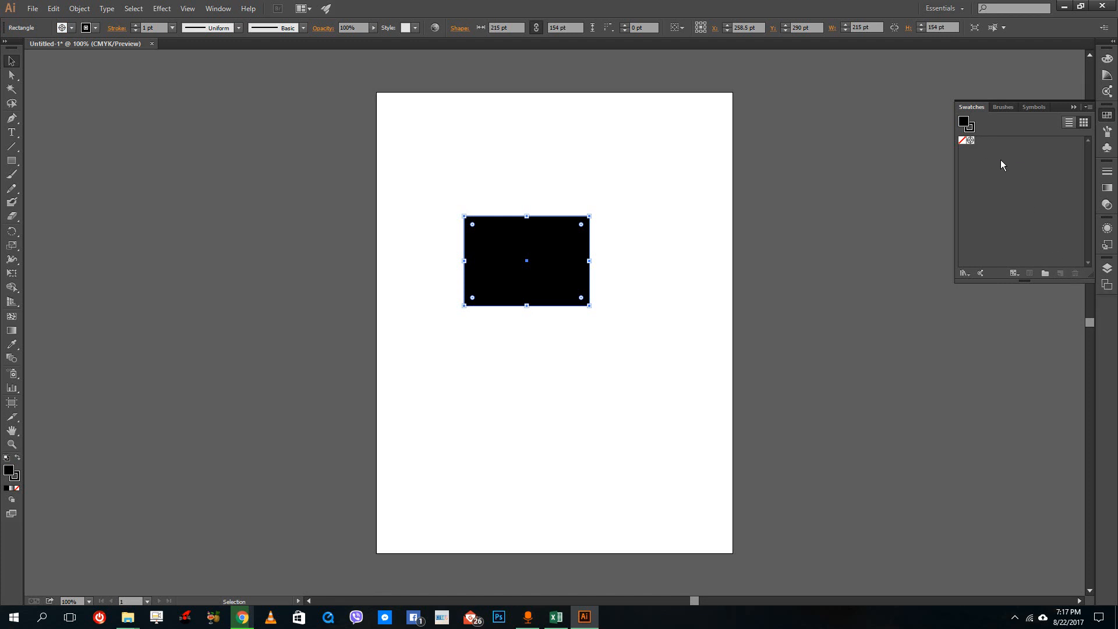
{"action": "mouse_move", "coordinate": [1006, 176]}
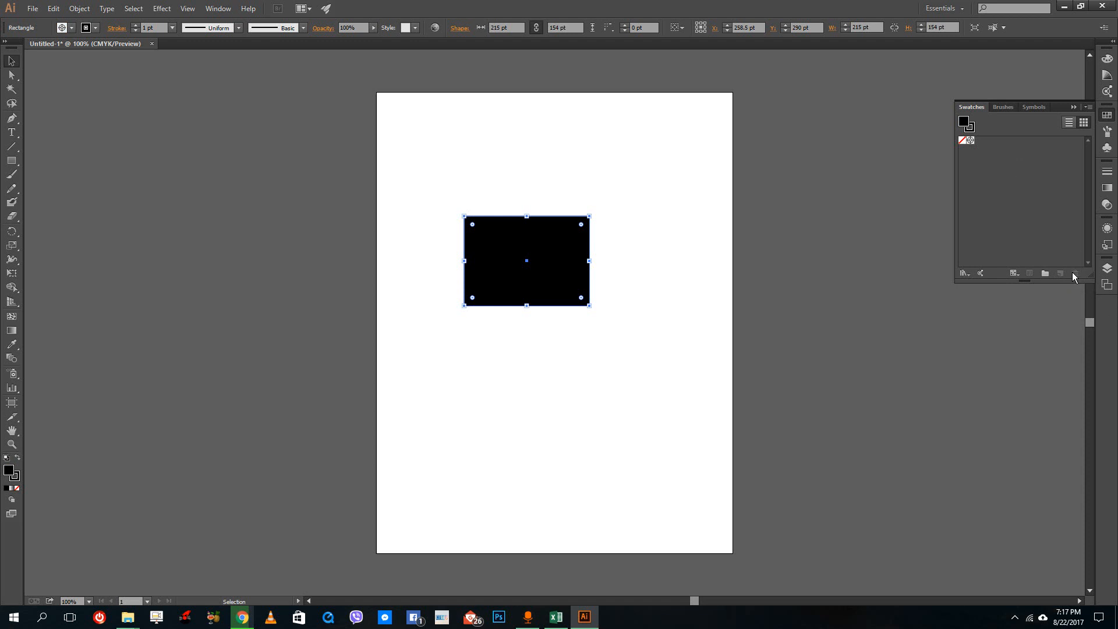
{"action": "mouse_move", "coordinate": [1039, 162]}
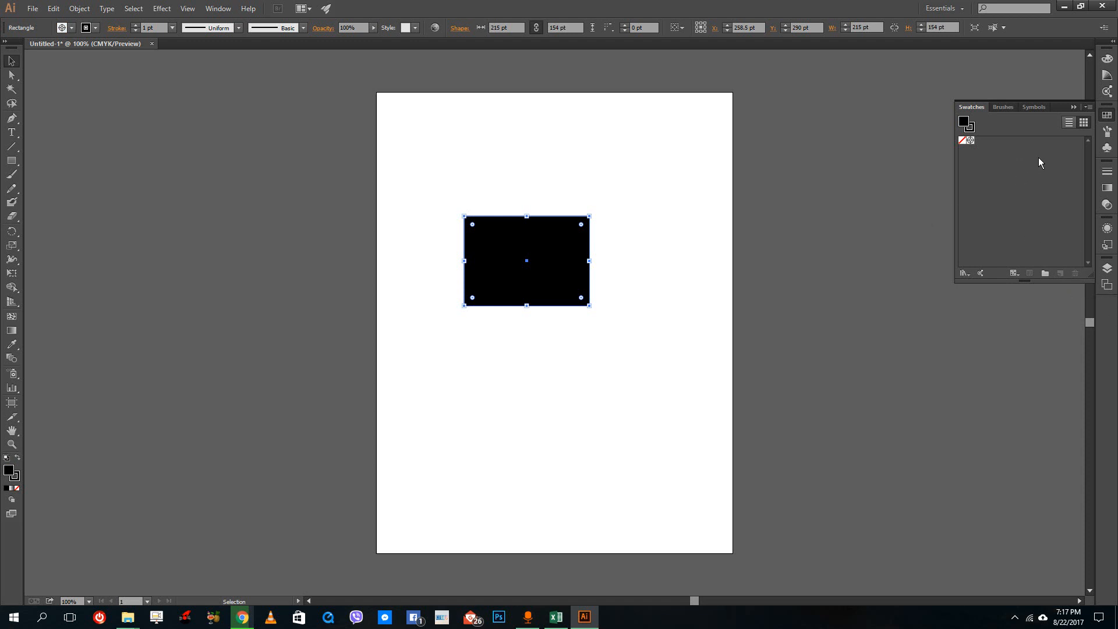
{"action": "mouse_move", "coordinate": [1006, 165]}
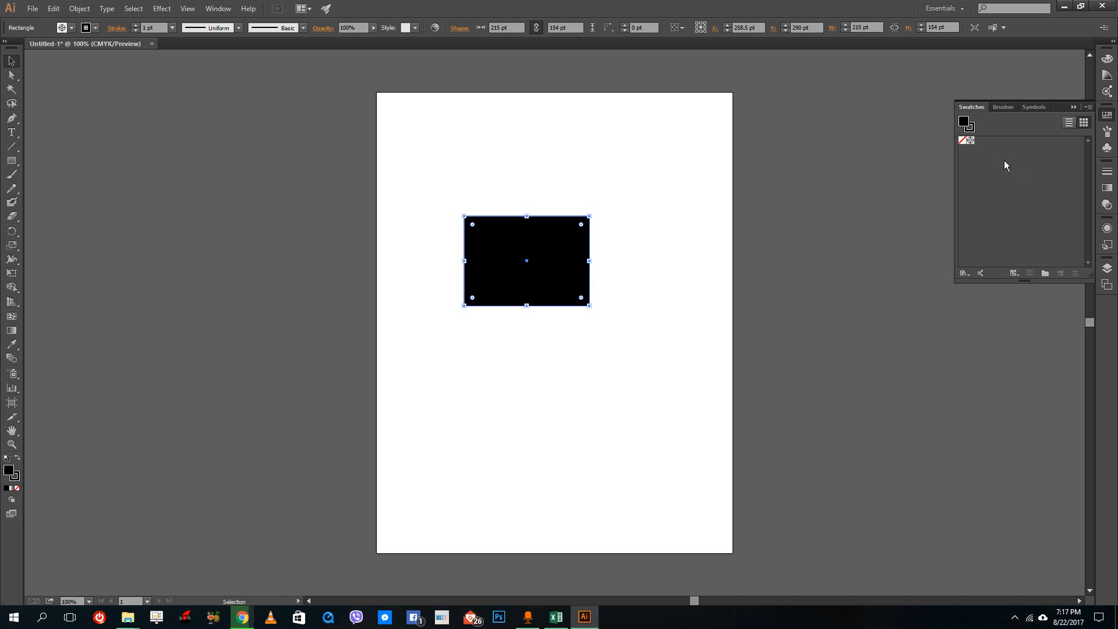
{"action": "mouse_move", "coordinate": [1015, 260]}
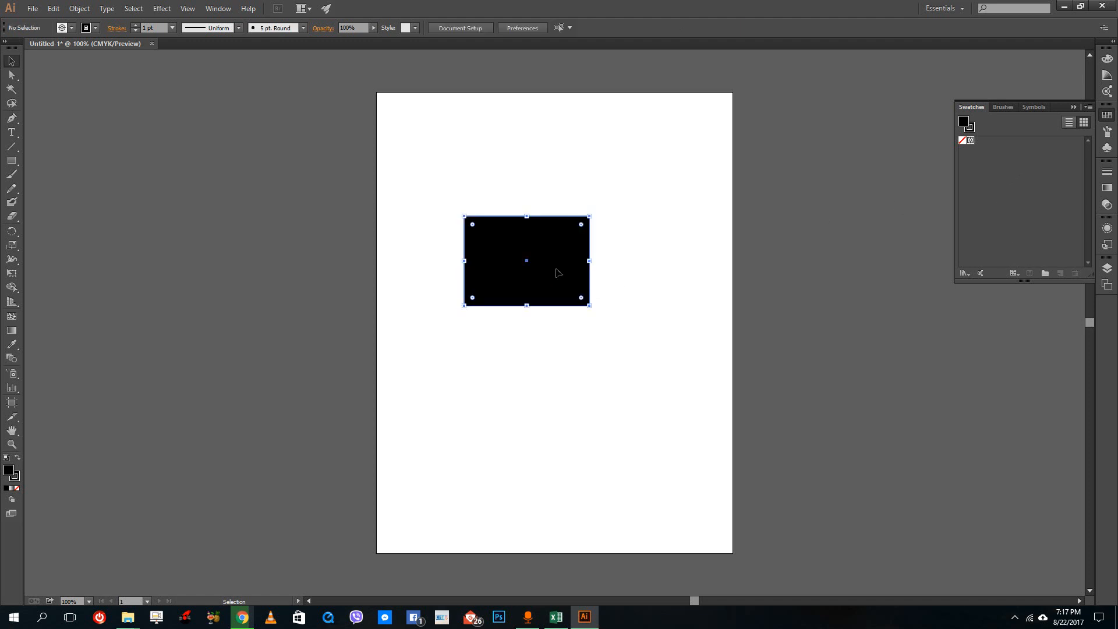
Pick red as the rectangle's fill in Color Picker and save it as a new swatch.
{"action": "left_click", "coordinate": [1014, 273]}
{"action": "type", "text": "C92F2F"}
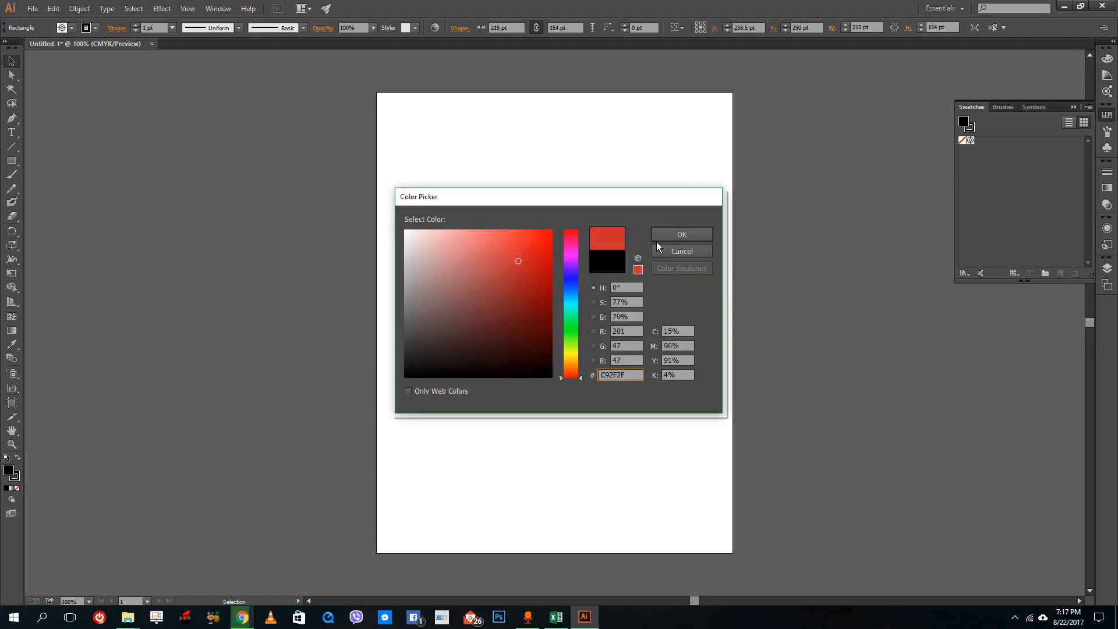
{"action": "left_click", "coordinate": [680, 235]}
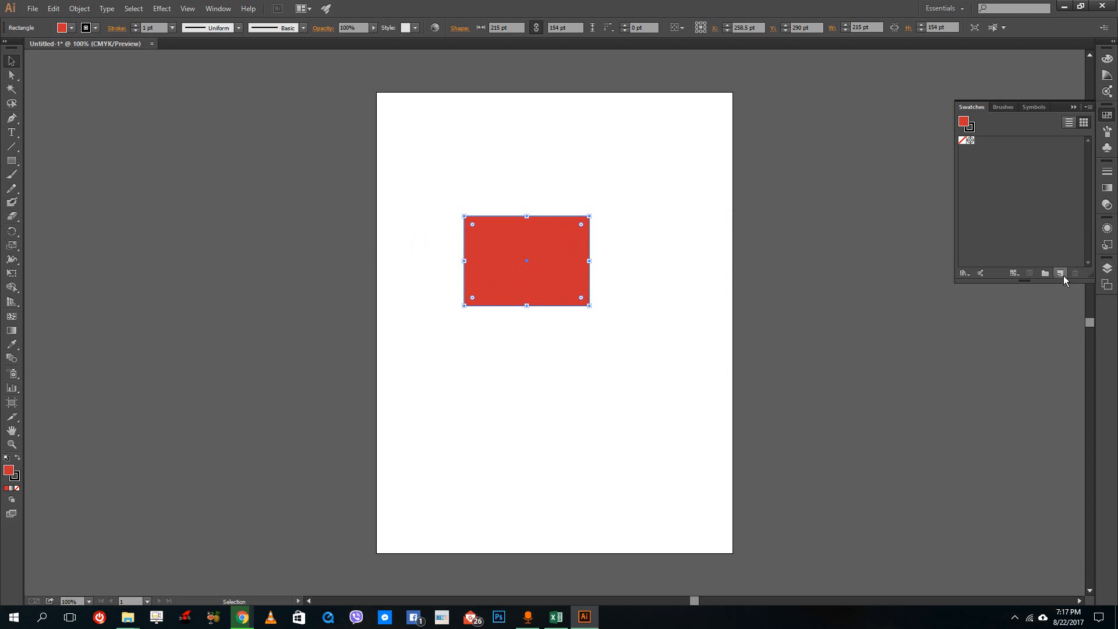
{"action": "mouse_move", "coordinate": [1061, 273]}
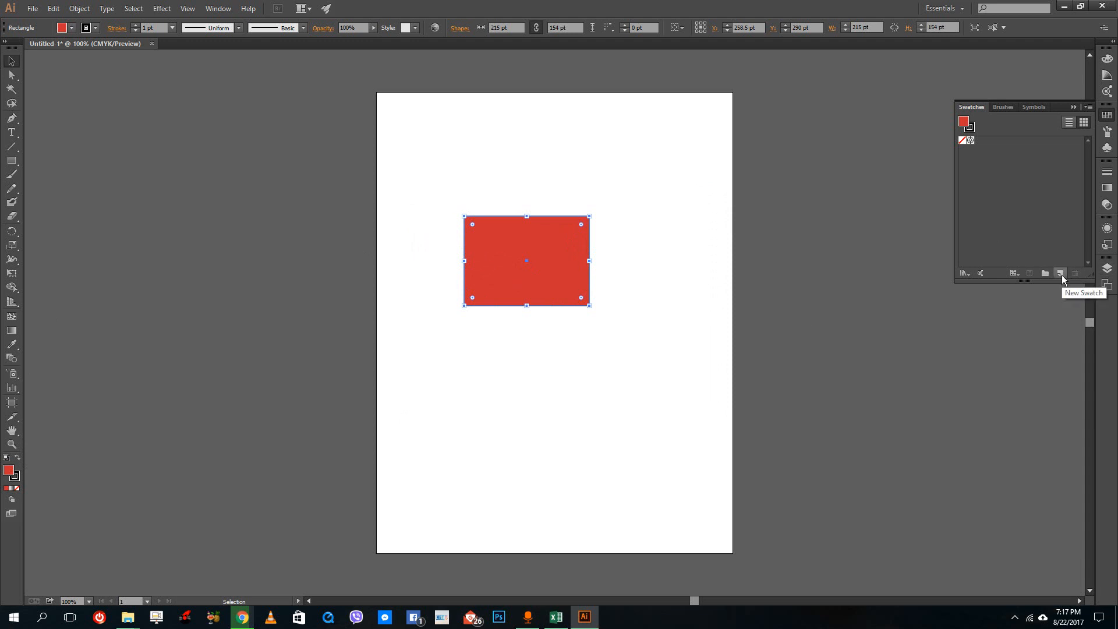
{"action": "left_click", "coordinate": [1061, 273]}
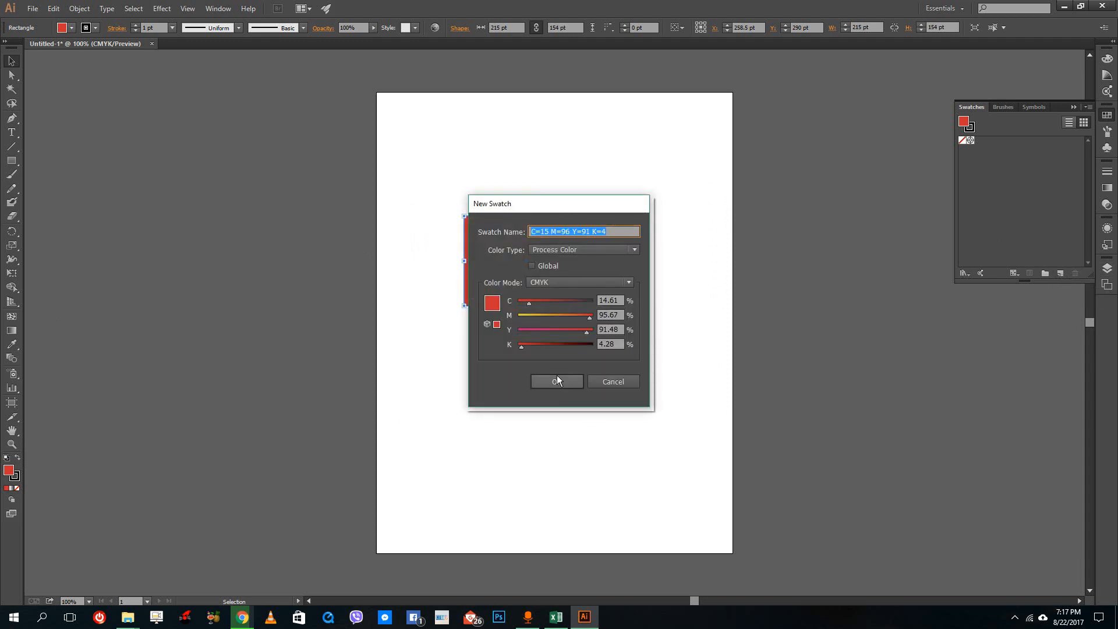
{"action": "left_click", "coordinate": [556, 382]}
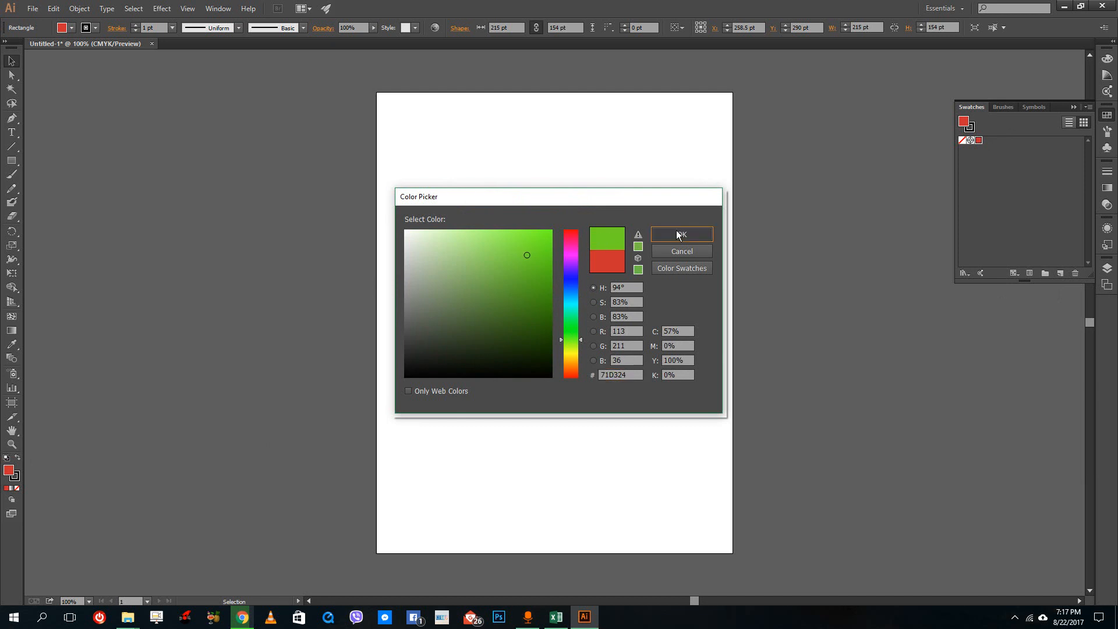
Add green and blue swatches, leaving the rectangle filled yellow.
{"action": "left_click", "coordinate": [681, 235]}
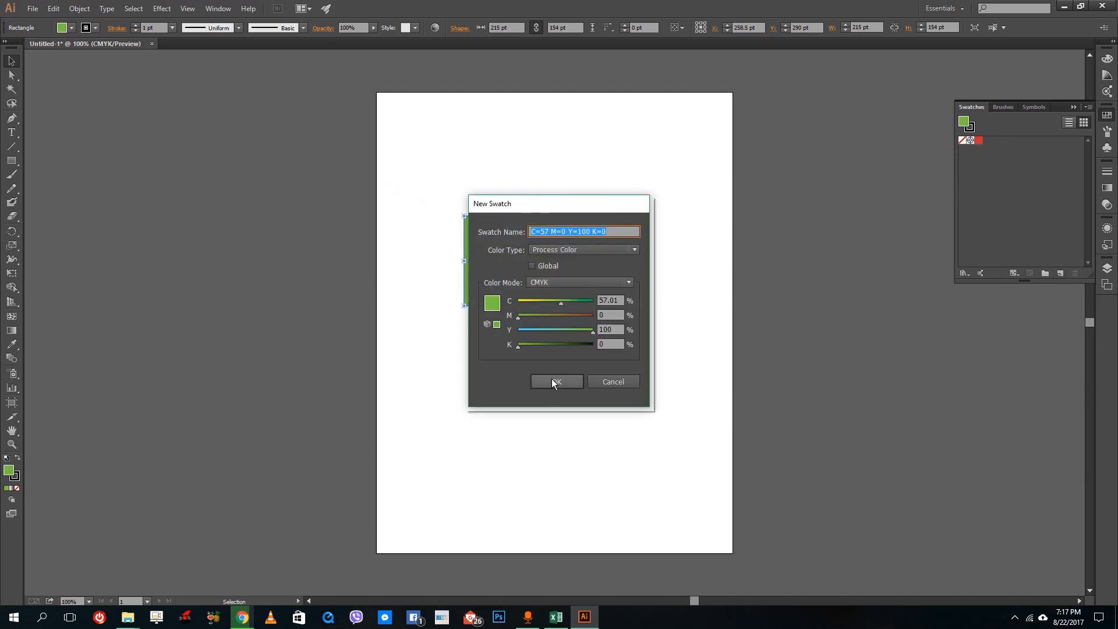
{"action": "left_click", "coordinate": [556, 381]}
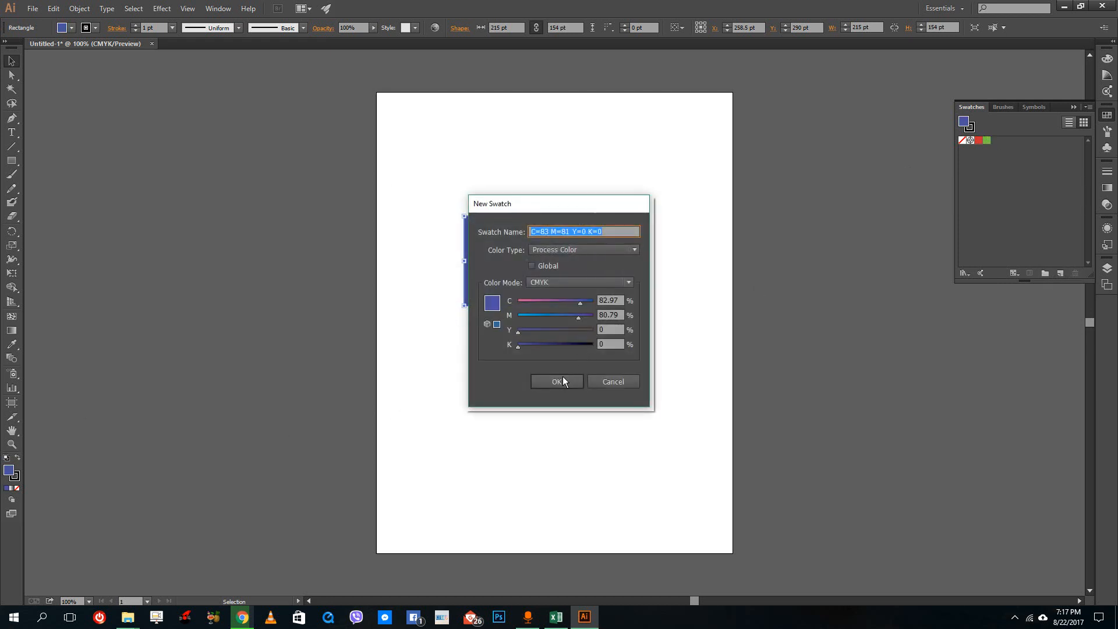
{"action": "left_click", "coordinate": [556, 382]}
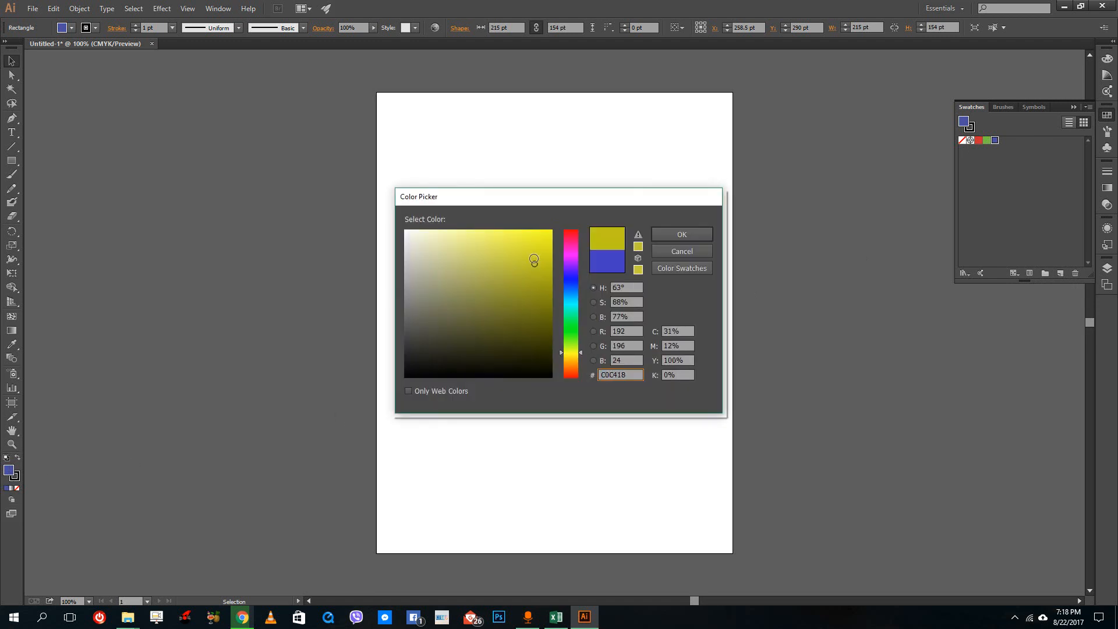
{"action": "left_click", "coordinate": [680, 235]}
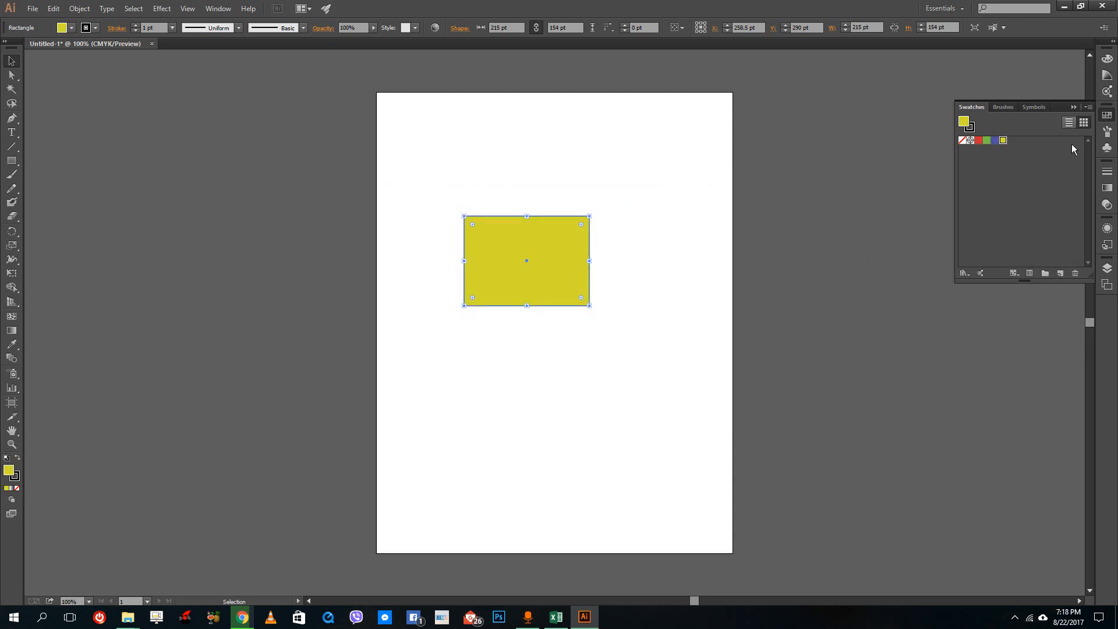
Fill the rectangle red and draw a blue-filled ellipse in the lower page.
{"action": "left_click", "coordinate": [987, 139]}
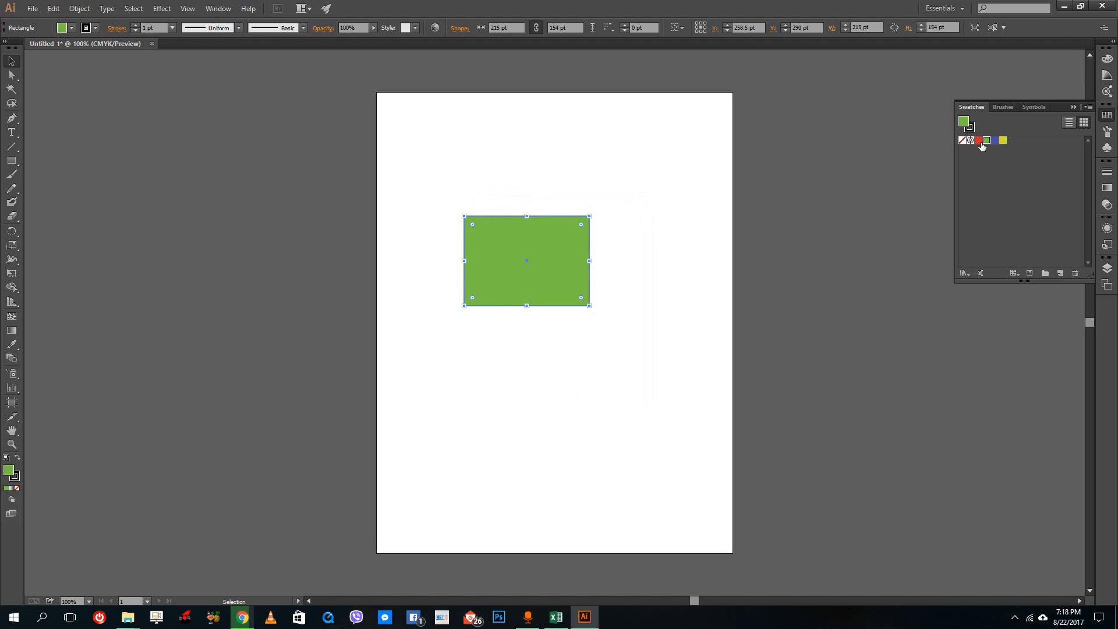
{"action": "left_click", "coordinate": [978, 140]}
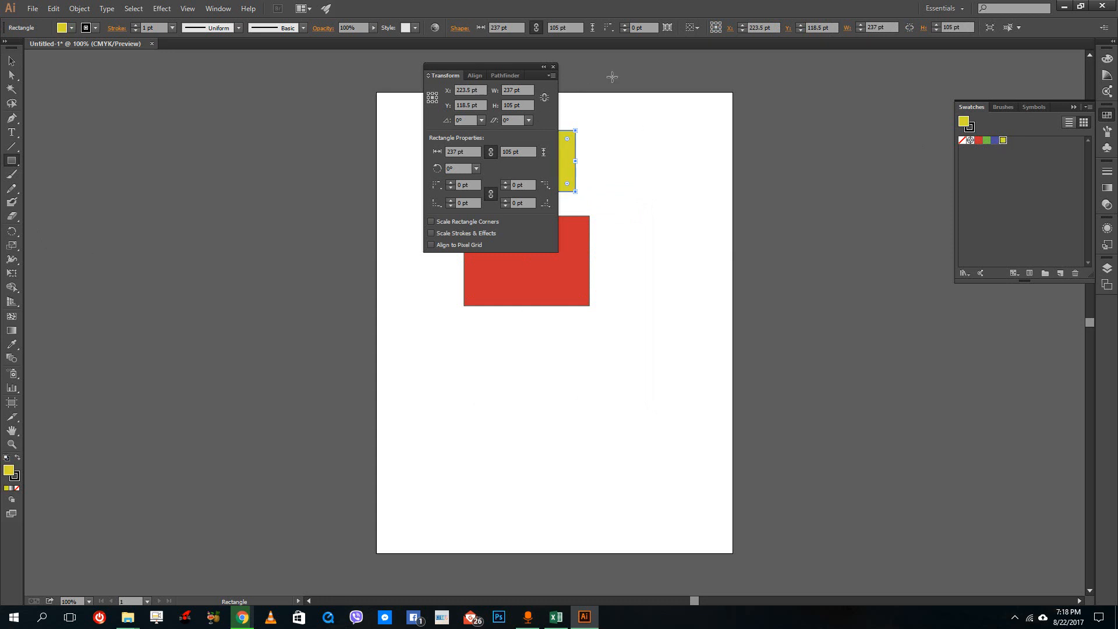
{"action": "left_click", "coordinate": [553, 67]}
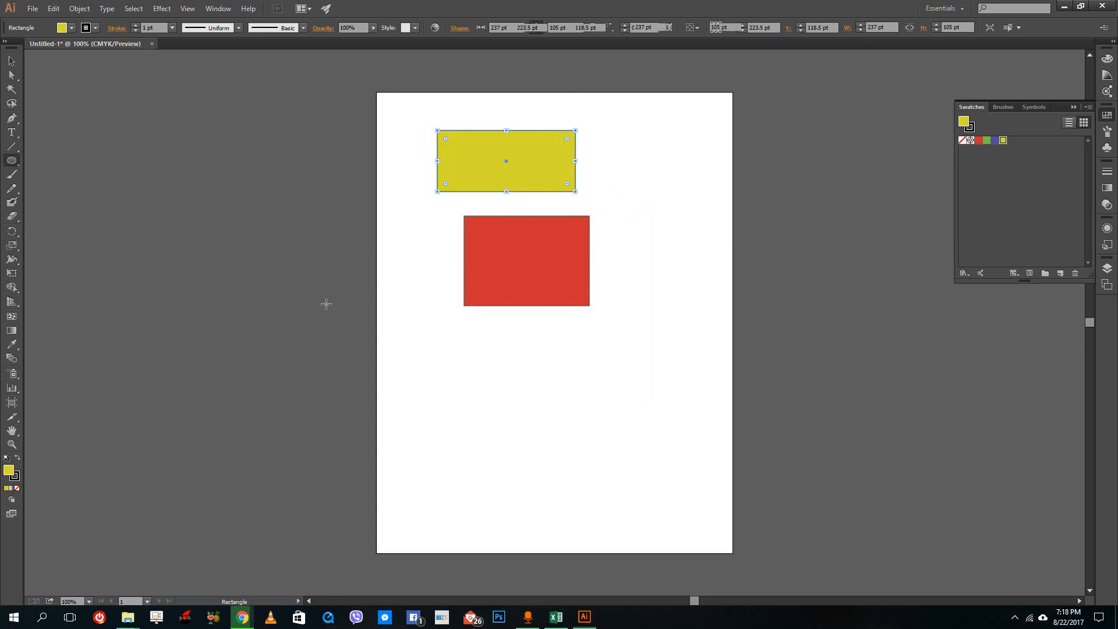
{"action": "left_click_drag", "start_coordinate": [485, 385], "coordinate": [661, 519]}
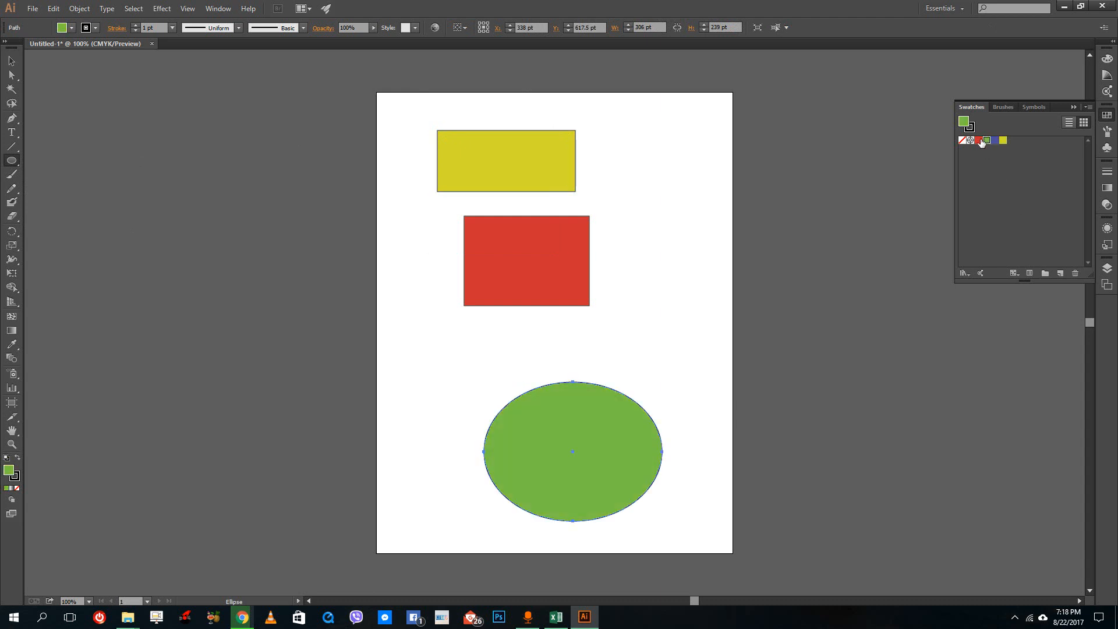
{"action": "left_click", "coordinate": [995, 140]}
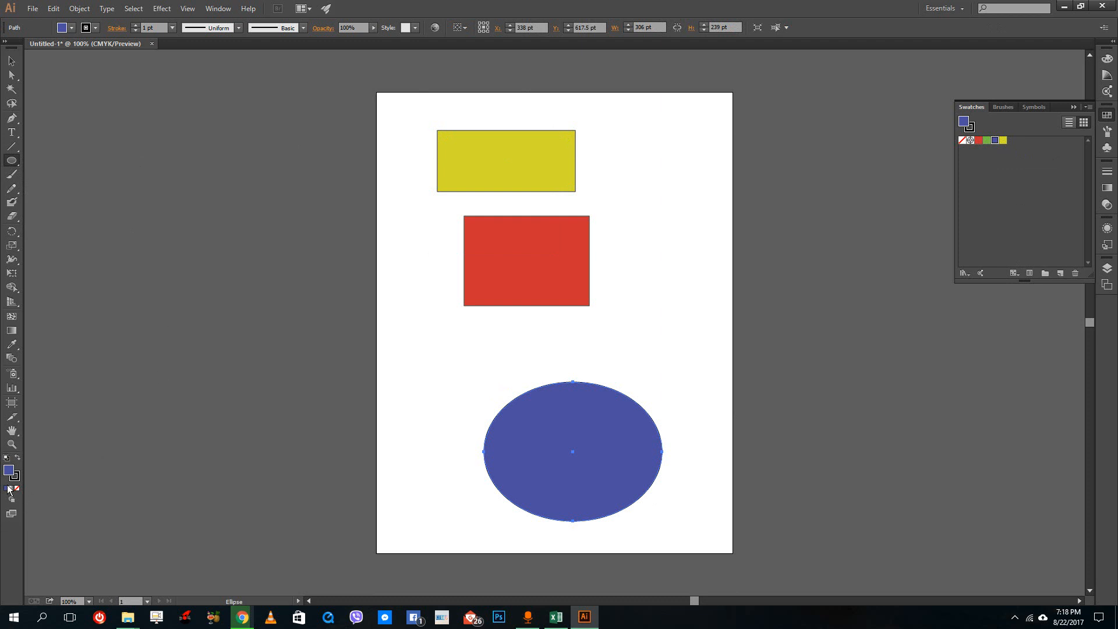
Give the ellipse a white-to-black gradient and save the swatches as library 'Custom'.
{"action": "left_click", "coordinate": [9, 471]}
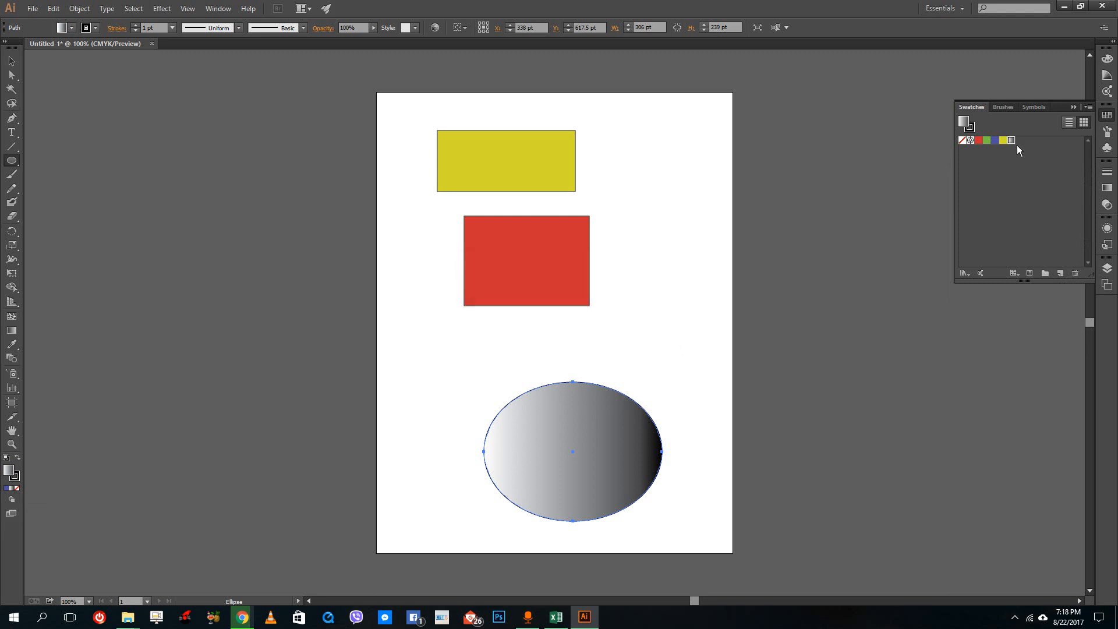
{"action": "mouse_move", "coordinate": [1011, 140]}
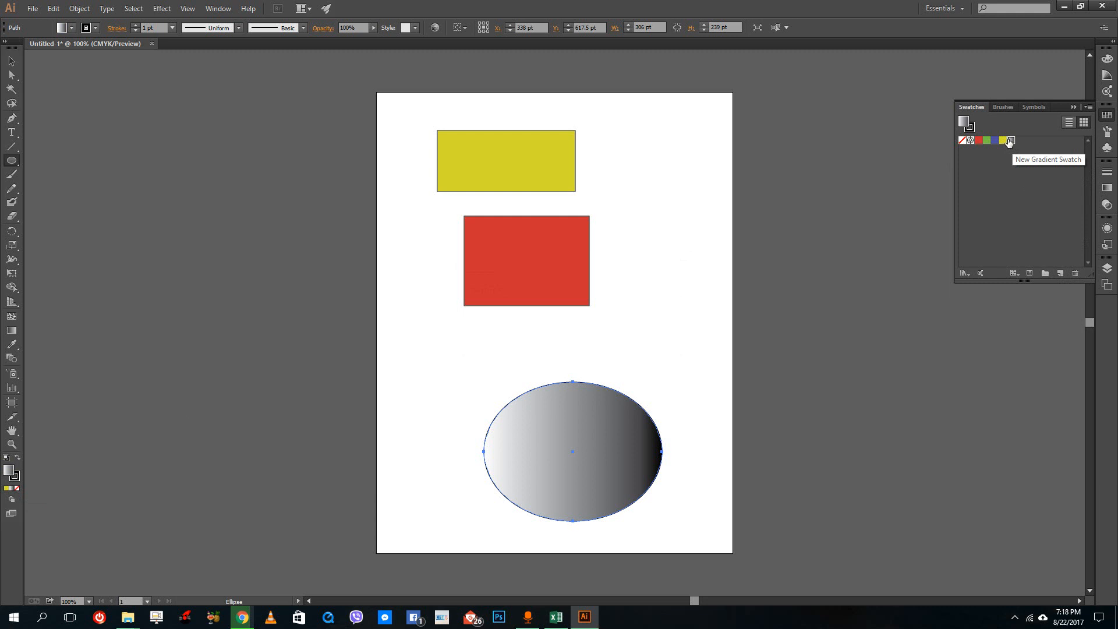
{"action": "mouse_move", "coordinate": [976, 160]}
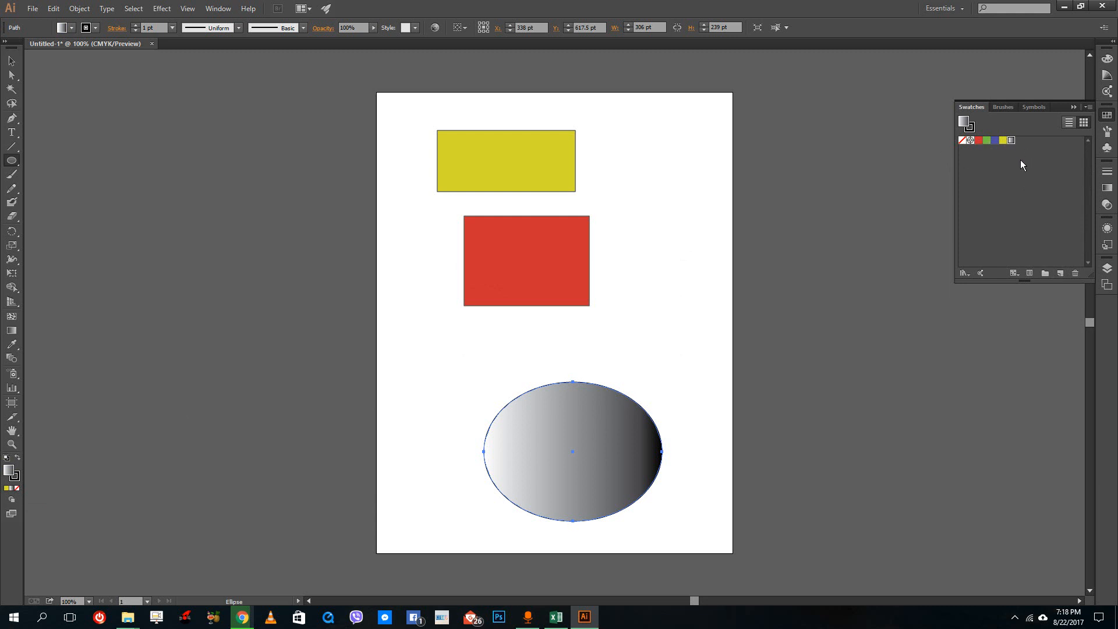
{"action": "left_click", "coordinate": [1014, 273]}
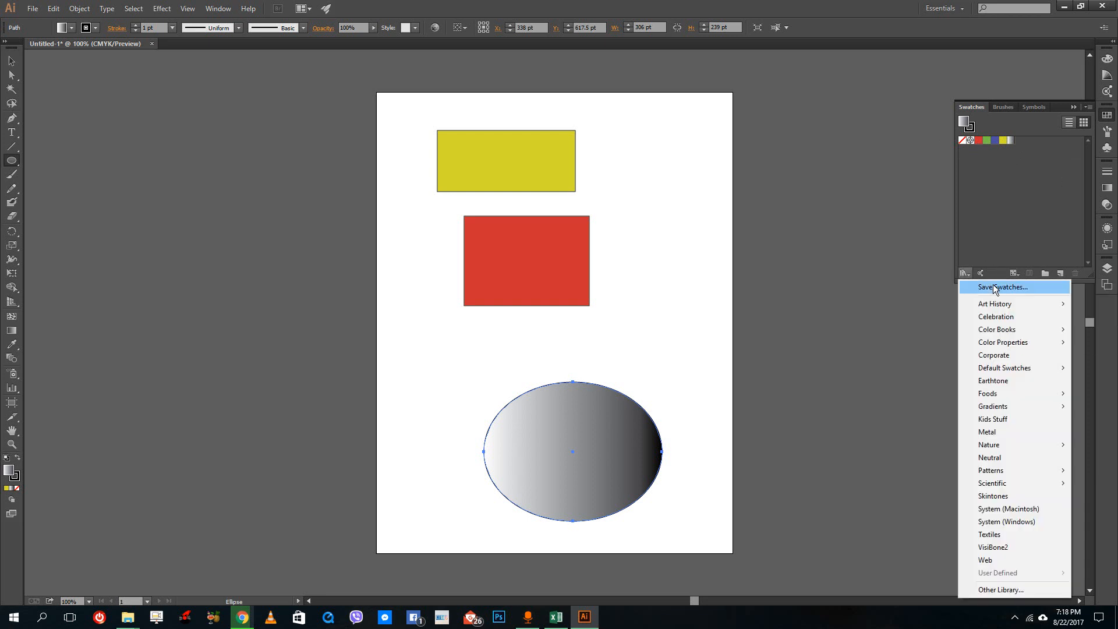
{"action": "left_click", "coordinate": [1002, 287]}
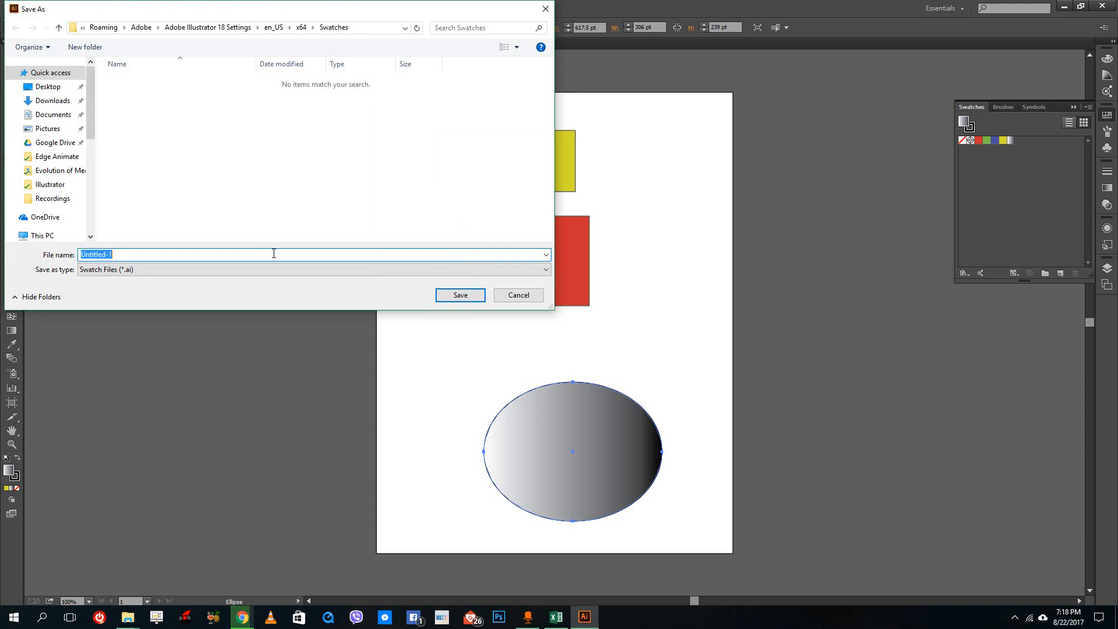
{"action": "type", "text": "Custom"}
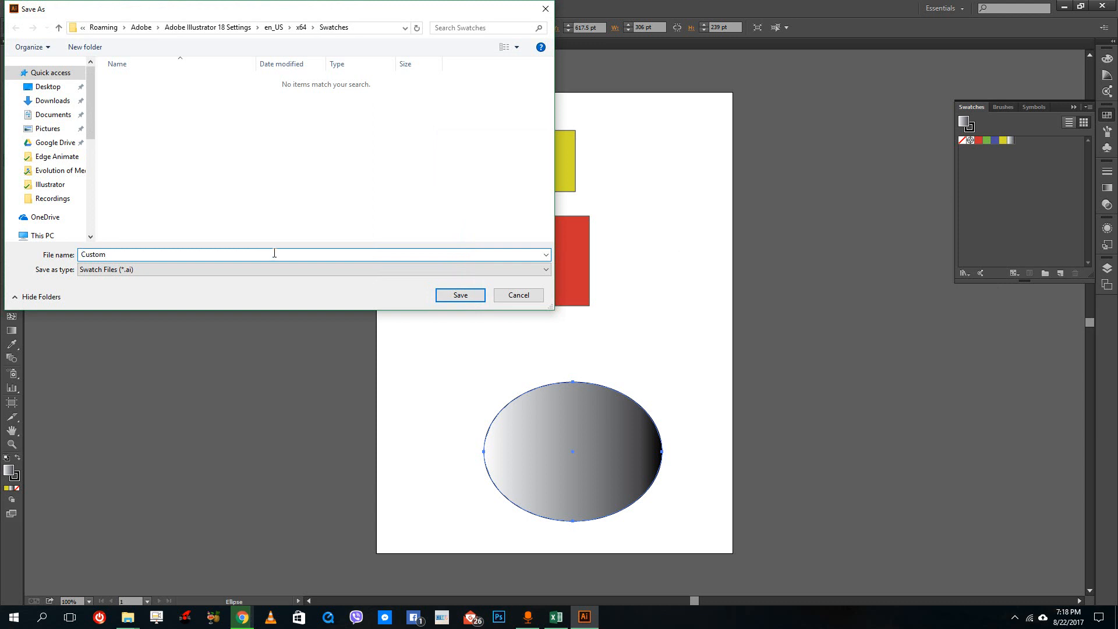
{"action": "left_click", "coordinate": [517, 295]}
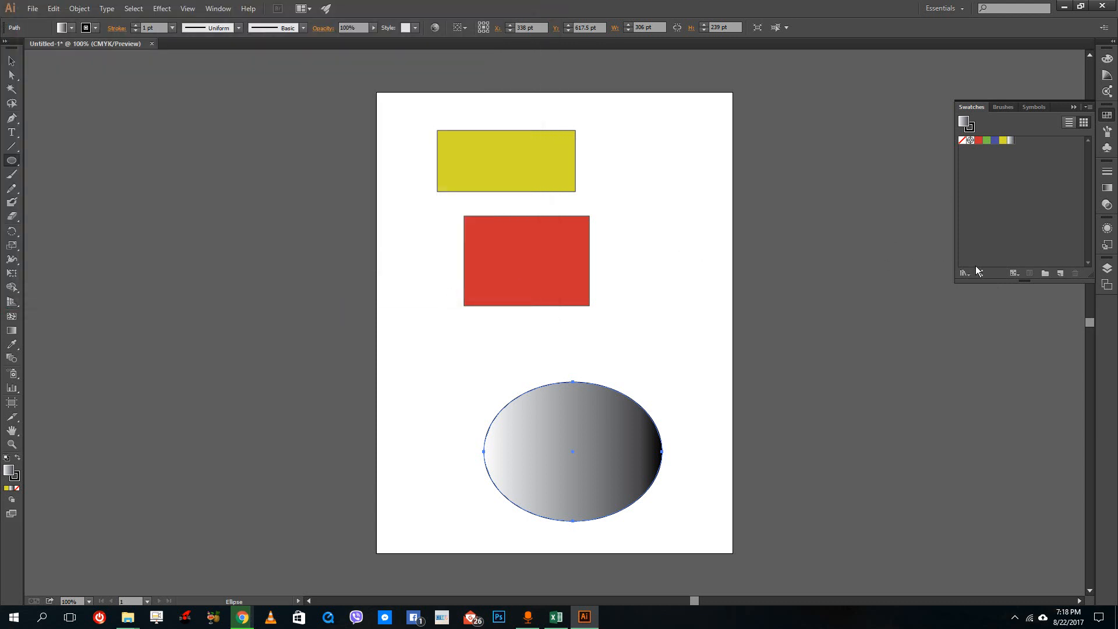
Reopen the swatch libraries list to find Custom under User Defined.
{"action": "left_click", "coordinate": [964, 274]}
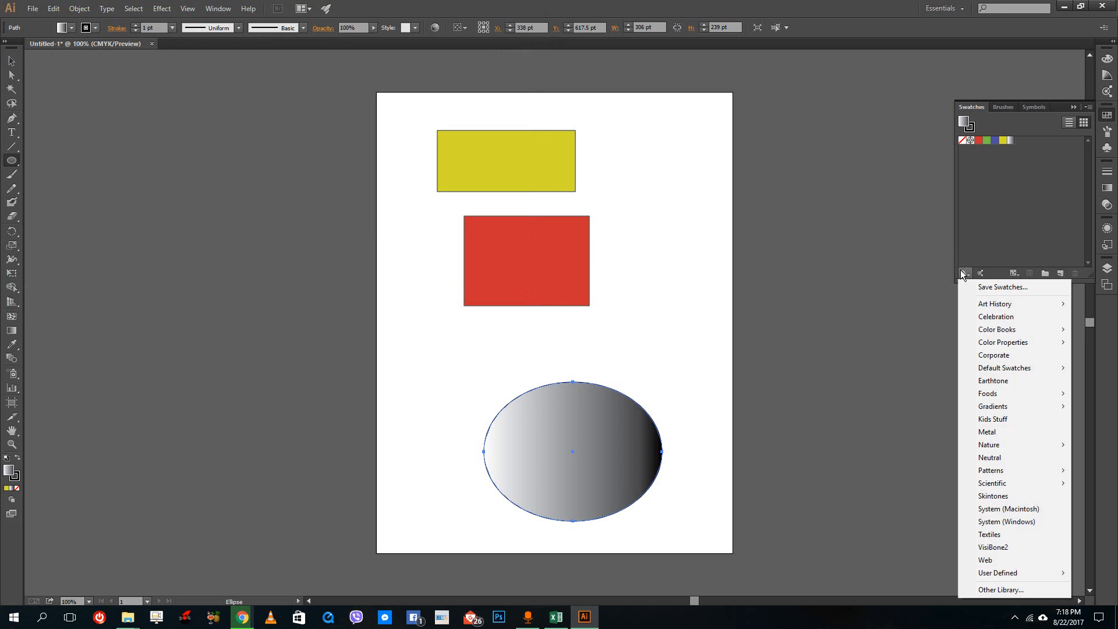
{"action": "mouse_move", "coordinate": [999, 573]}
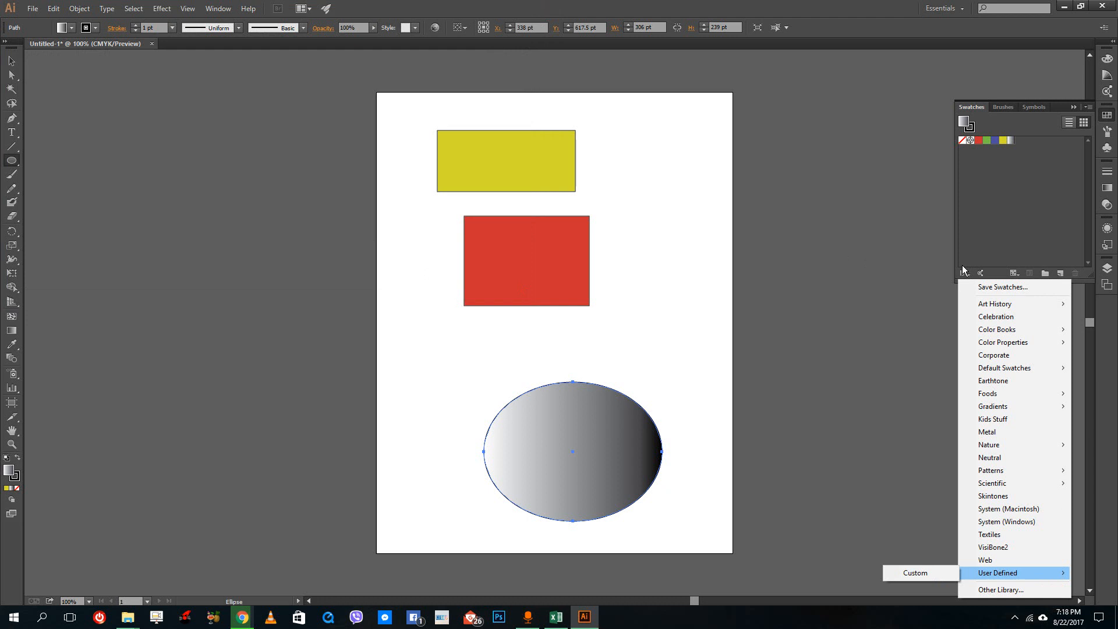
{"action": "mouse_move", "coordinate": [1008, 181]}
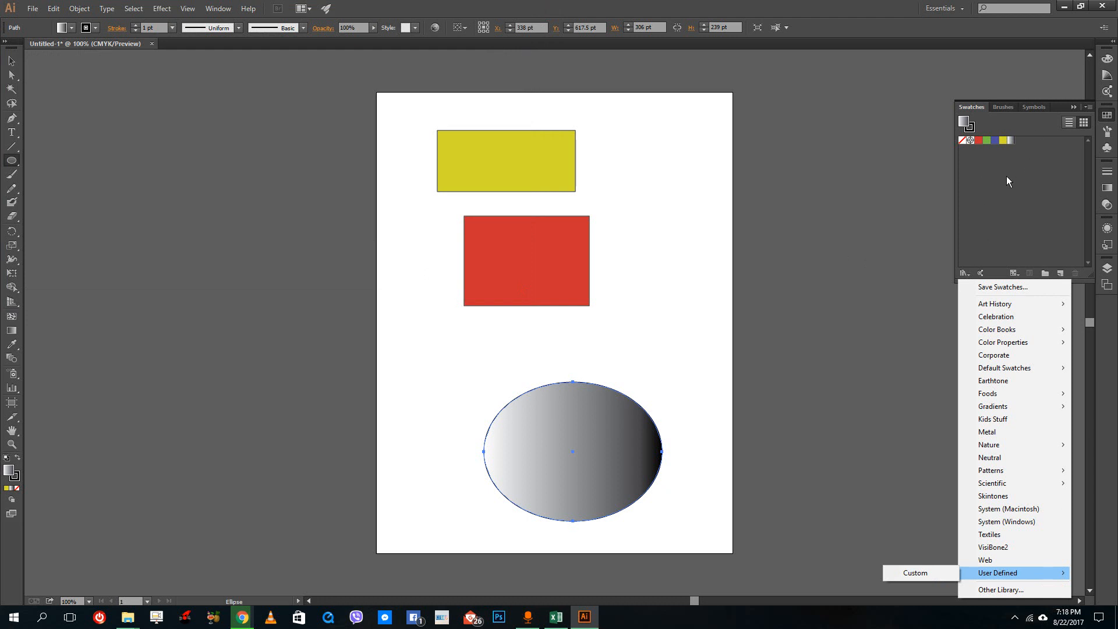